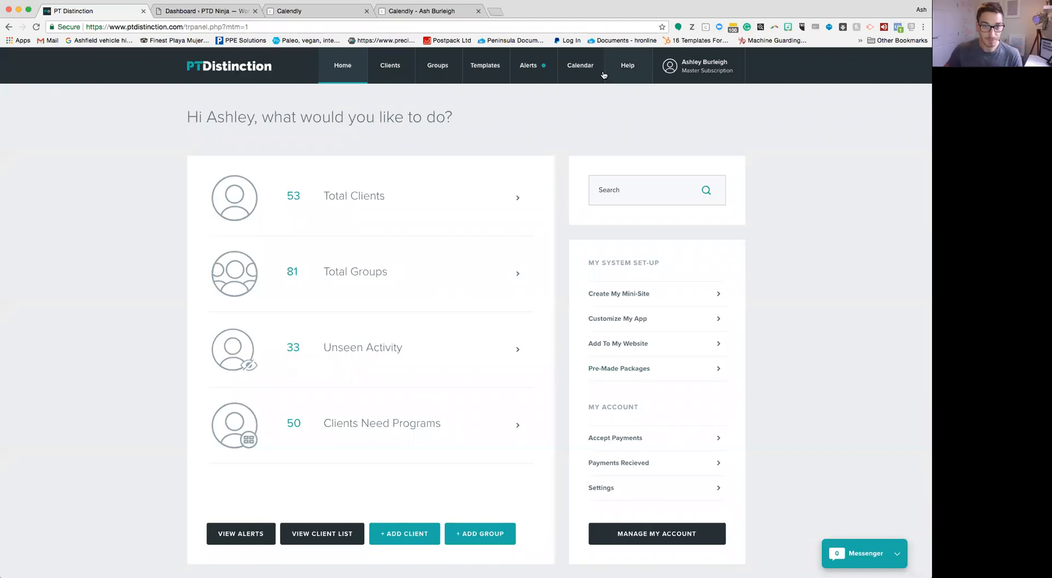
pyautogui.moveTo(587, 106)
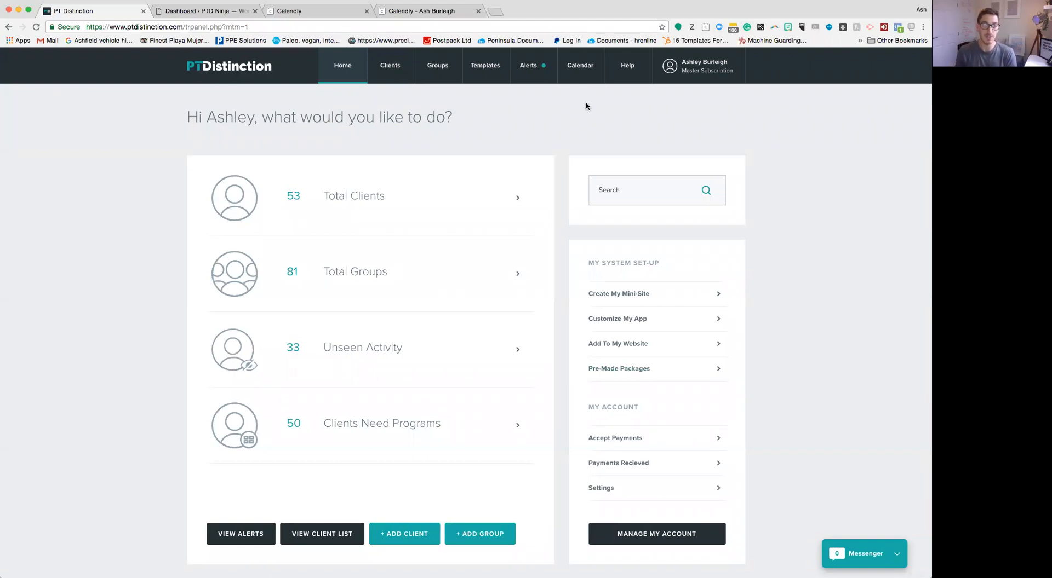
pyautogui.moveTo(528, 386)
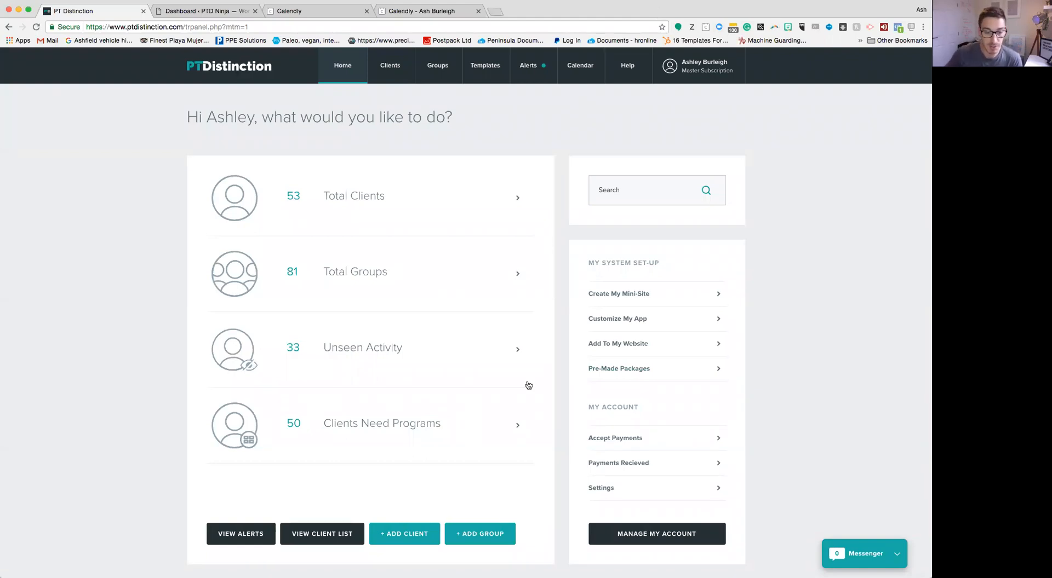
# Choose + ADD GROUP on the dashboard to begin creating a new group.
pyautogui.click(480, 533)
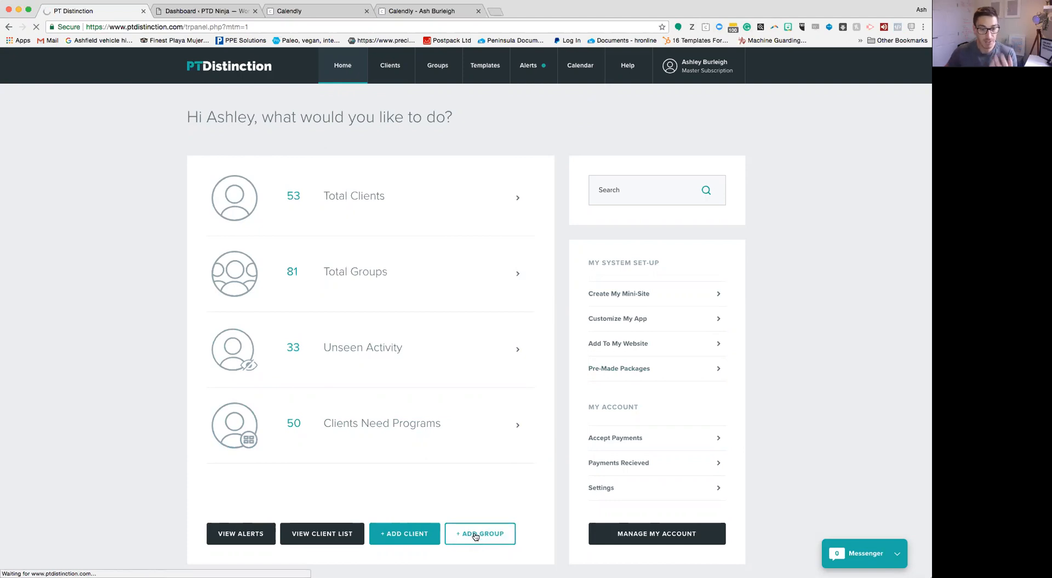
pyautogui.click(479, 534)
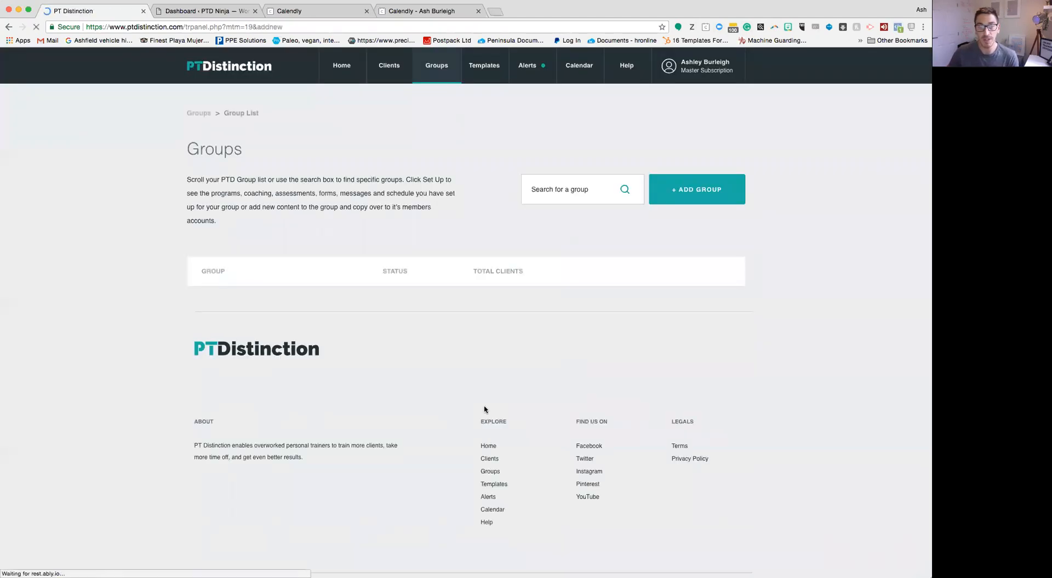
# Add a group named 'Book your session group' and open its empty dashboard.
pyautogui.click(696, 188)
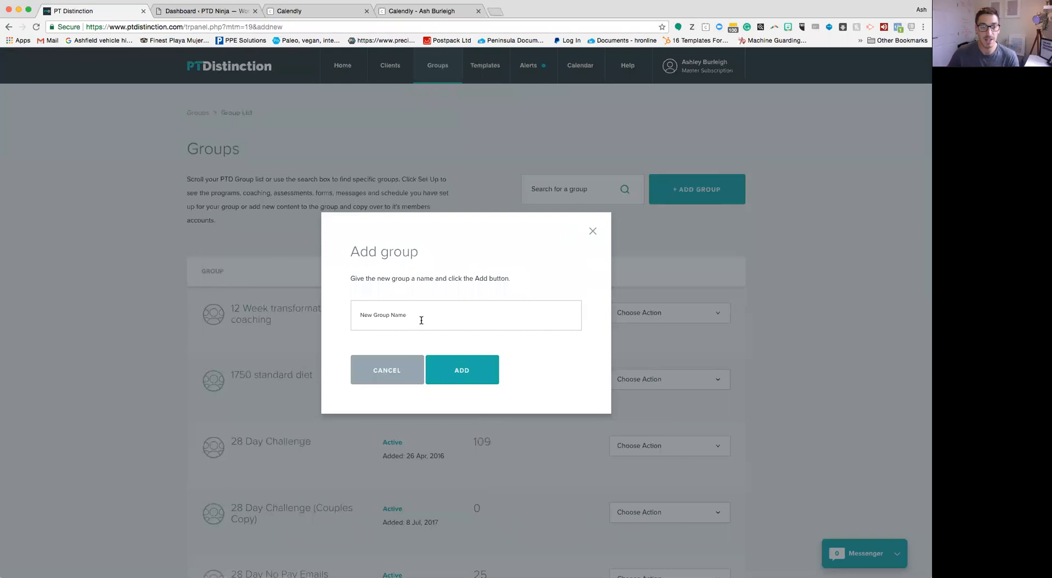
pyautogui.click(461, 370)
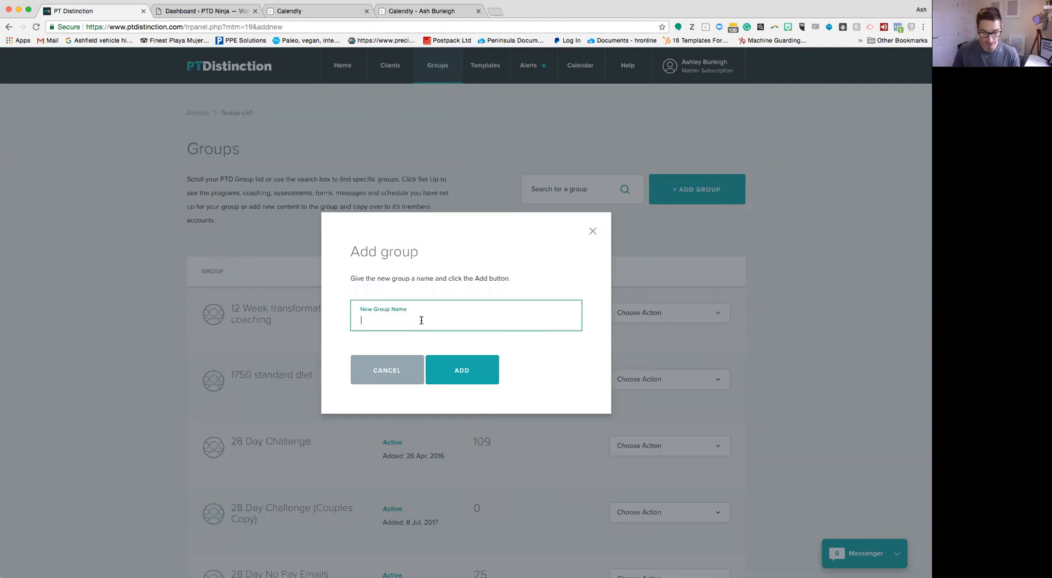
pyautogui.write('Book')
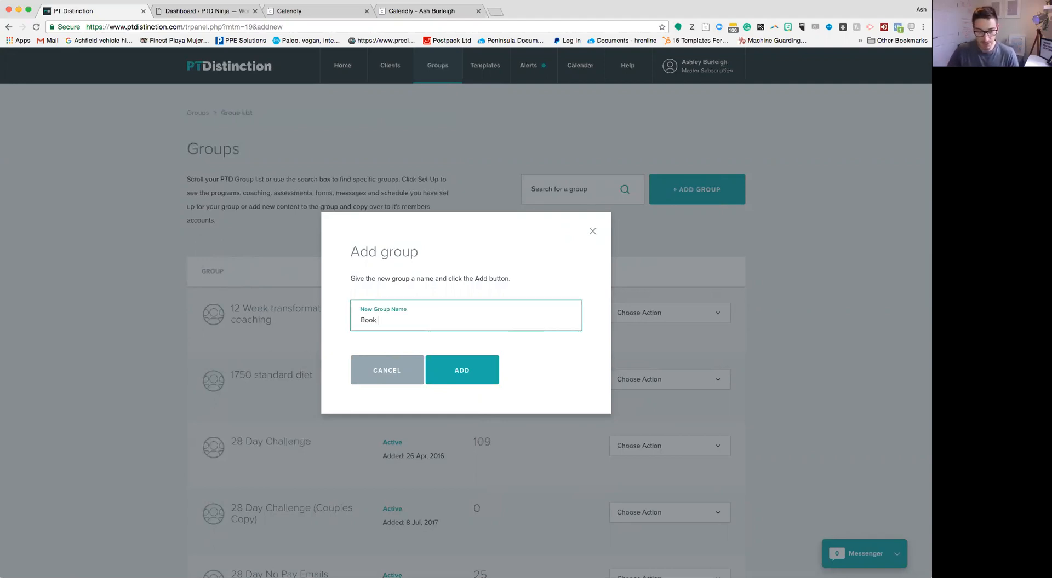
pyautogui.write('your sessi')
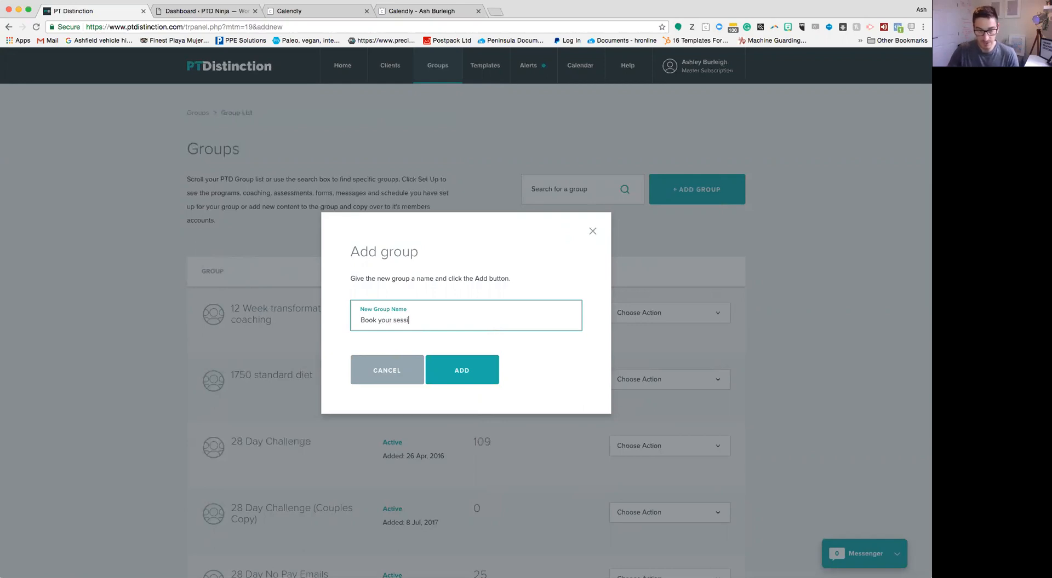
pyautogui.write('on group')
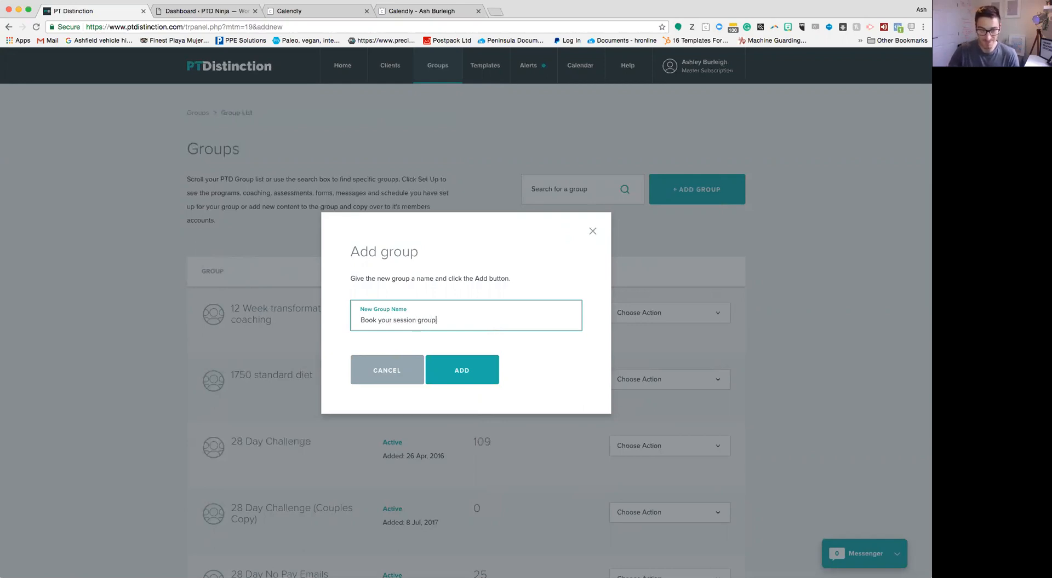
pyautogui.click(462, 370)
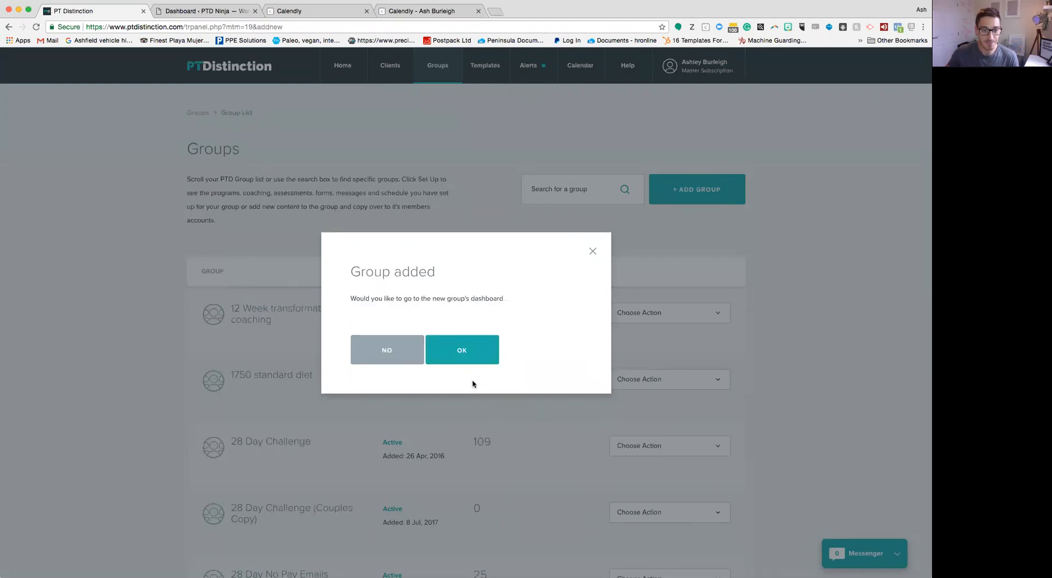
pyautogui.click(462, 350)
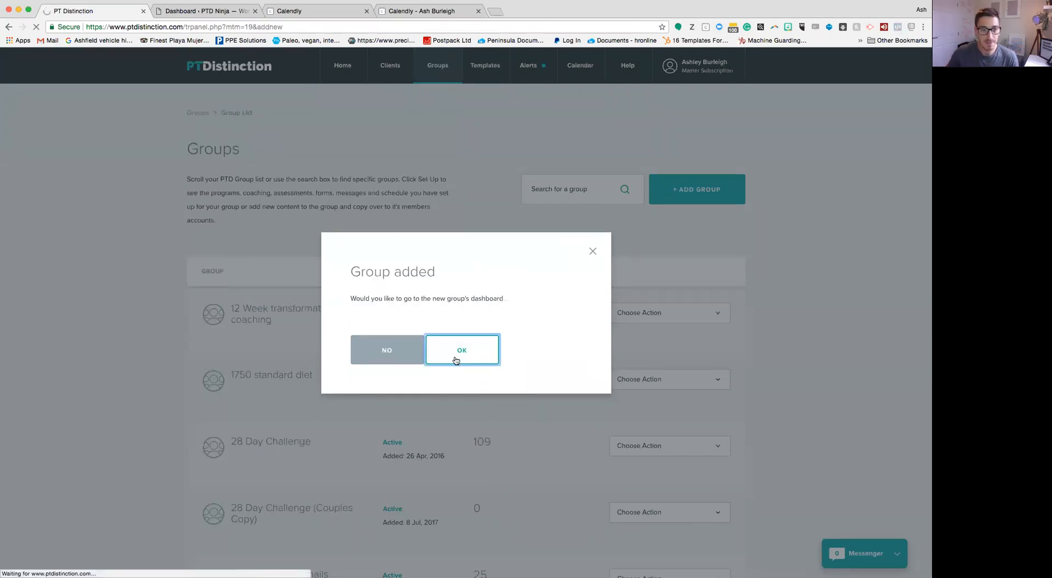
pyautogui.click(461, 349)
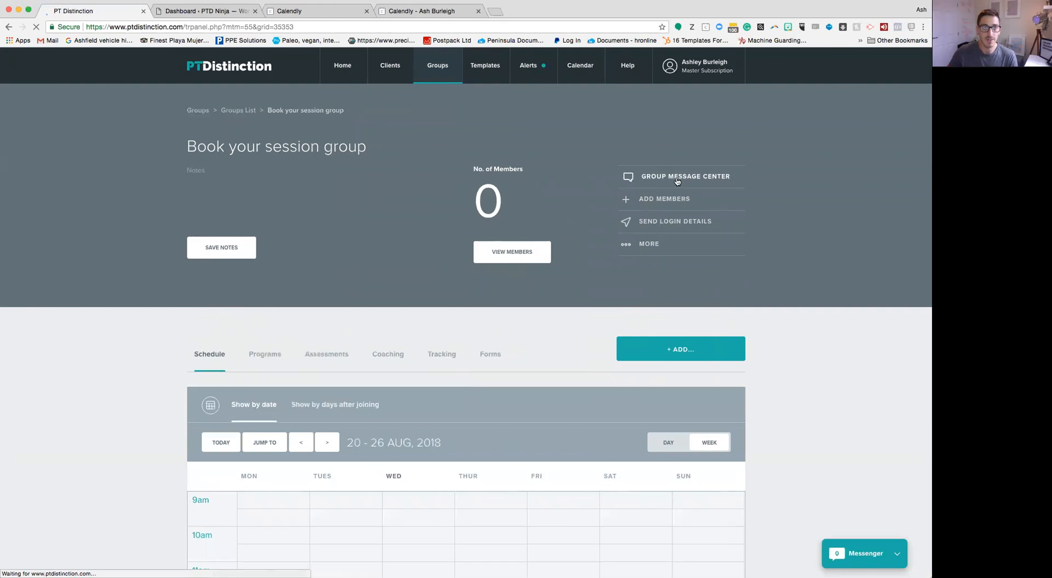
# Open the Group Message Center for Book your session group.
pyautogui.click(684, 176)
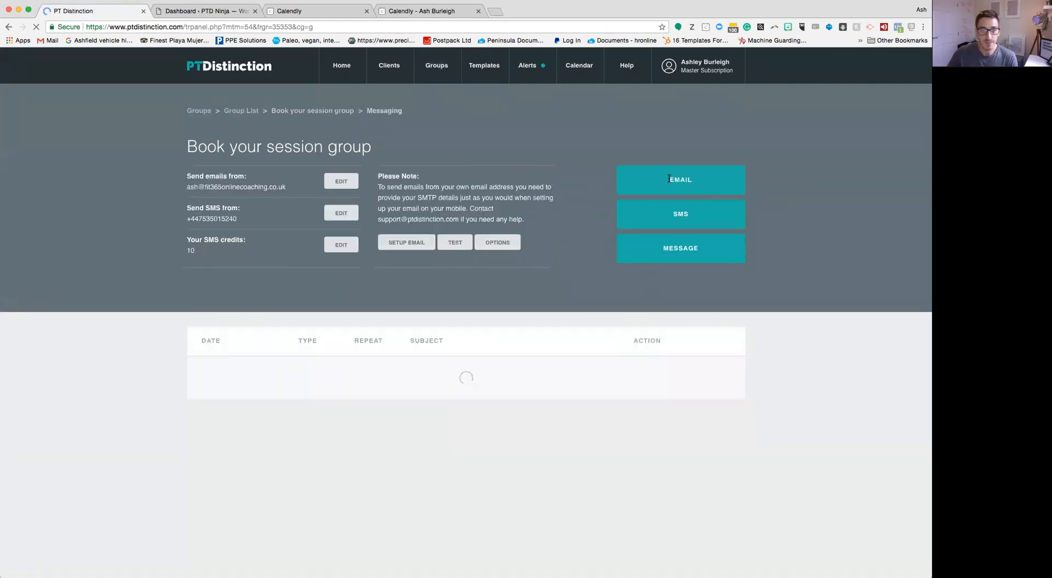
pyautogui.click(679, 249)
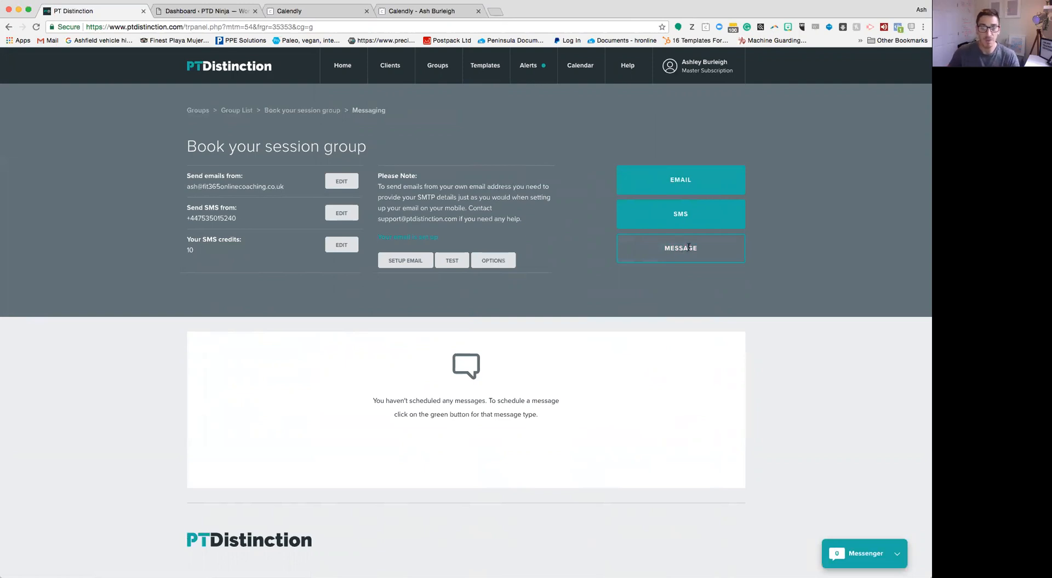
pyautogui.moveTo(687, 258)
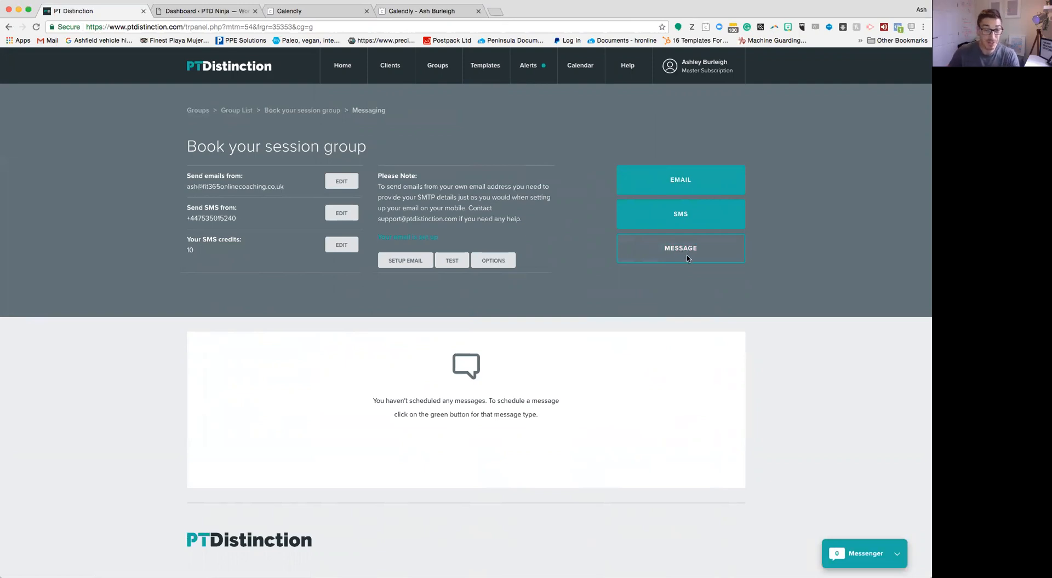
pyautogui.moveTo(642, 289)
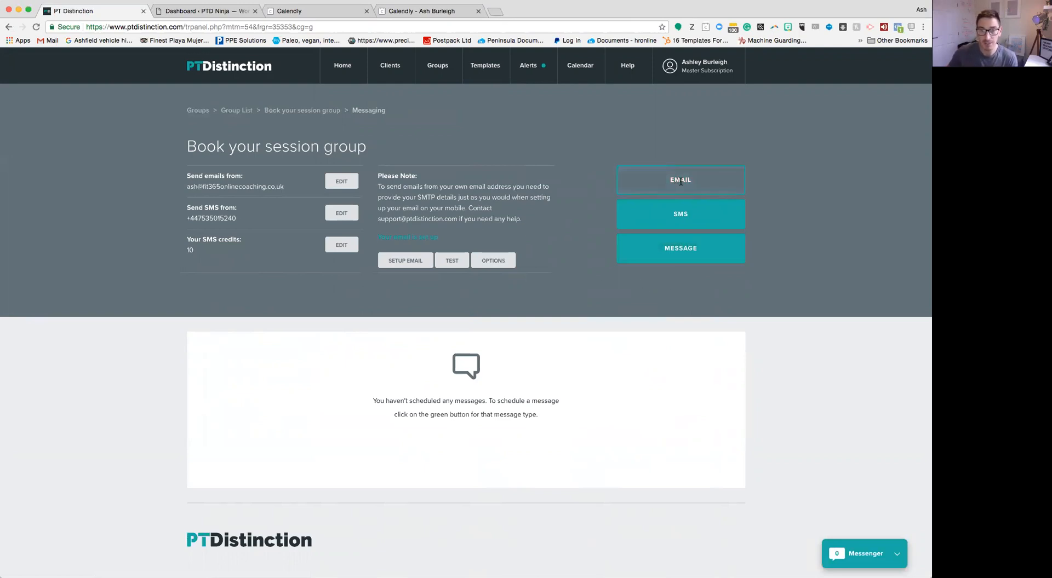
pyautogui.moveTo(680, 213)
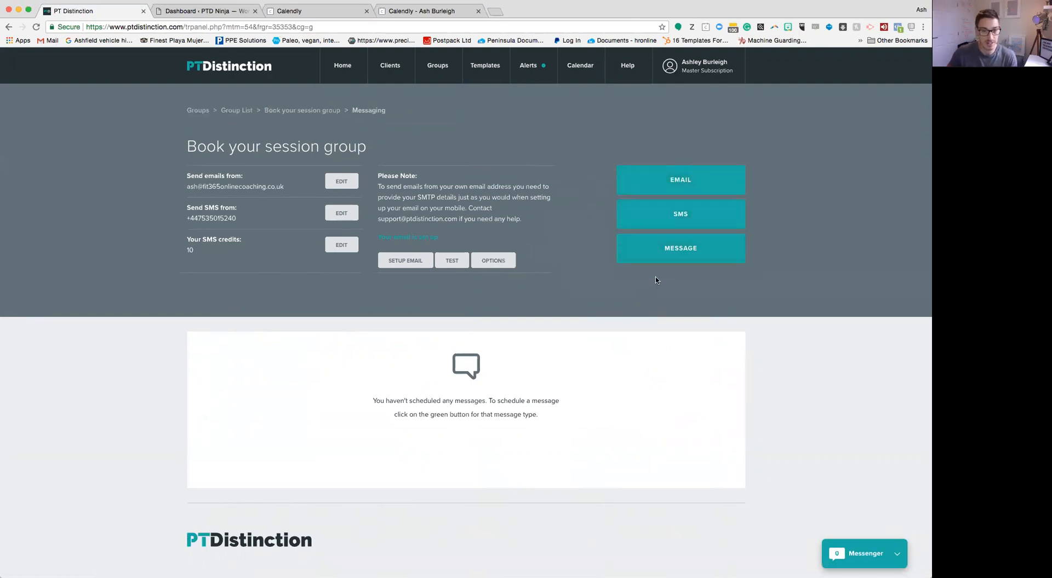
# Start a new IM repeating weekly, scheduled from each member's joining date.
pyautogui.click(679, 248)
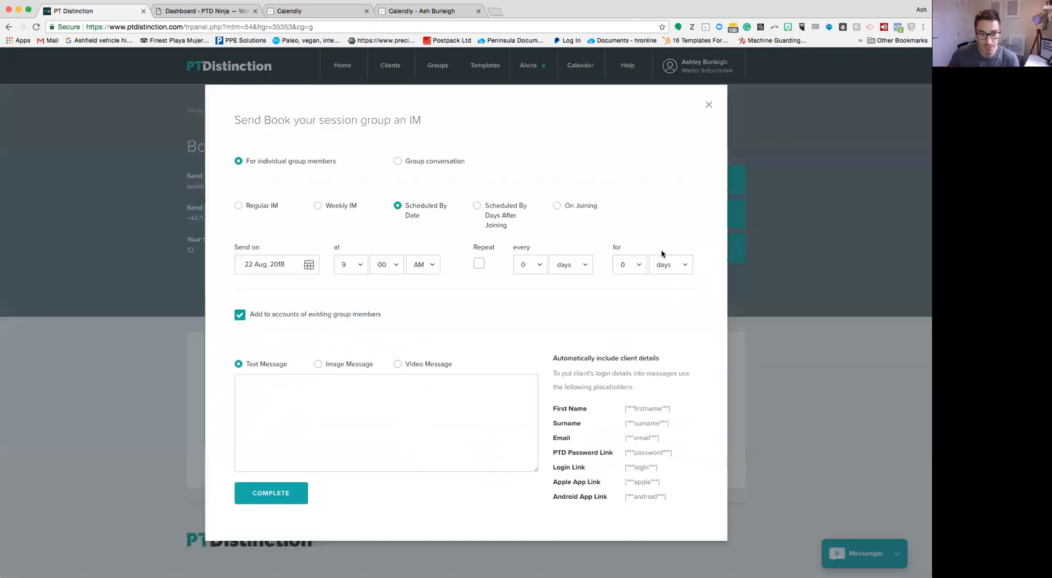
pyautogui.moveTo(344, 365)
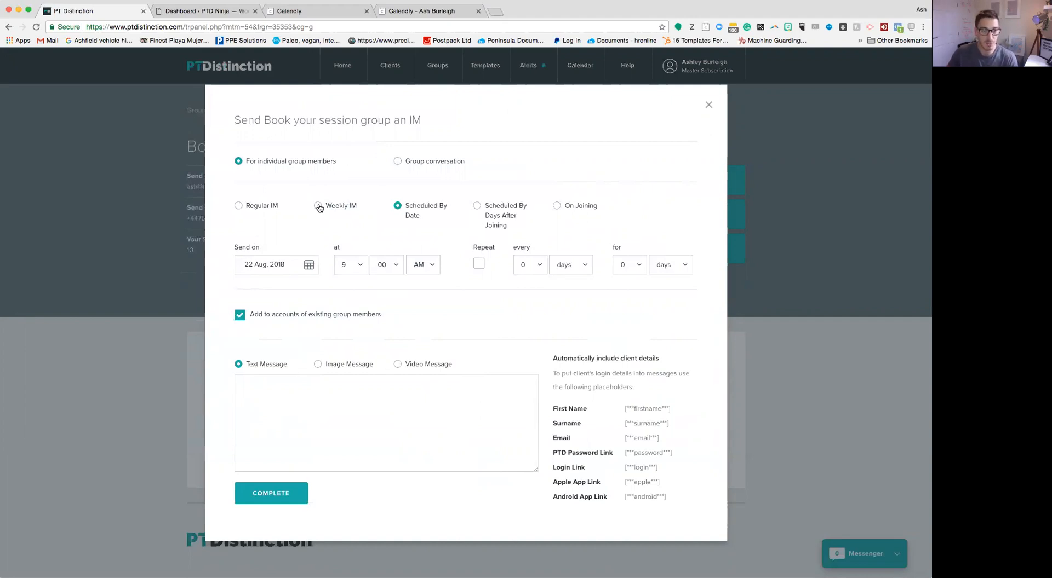
pyautogui.moveTo(322, 207)
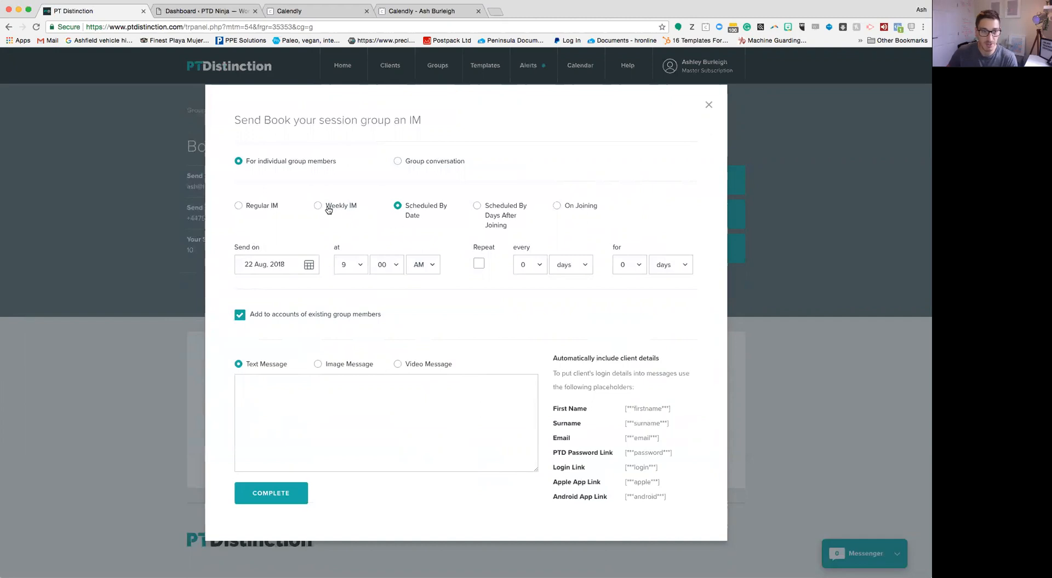
pyautogui.click(317, 205)
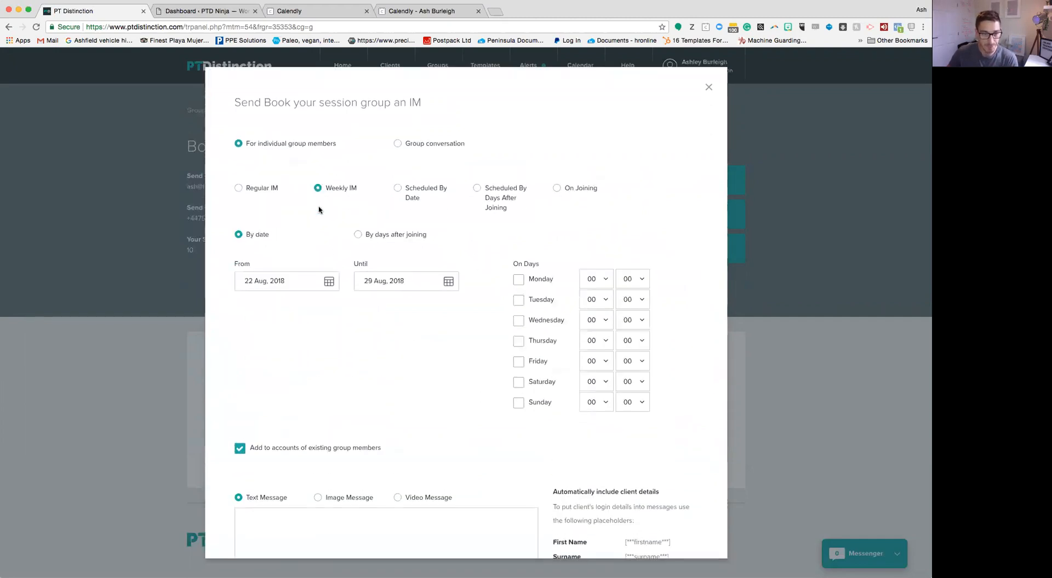
pyautogui.moveTo(359, 239)
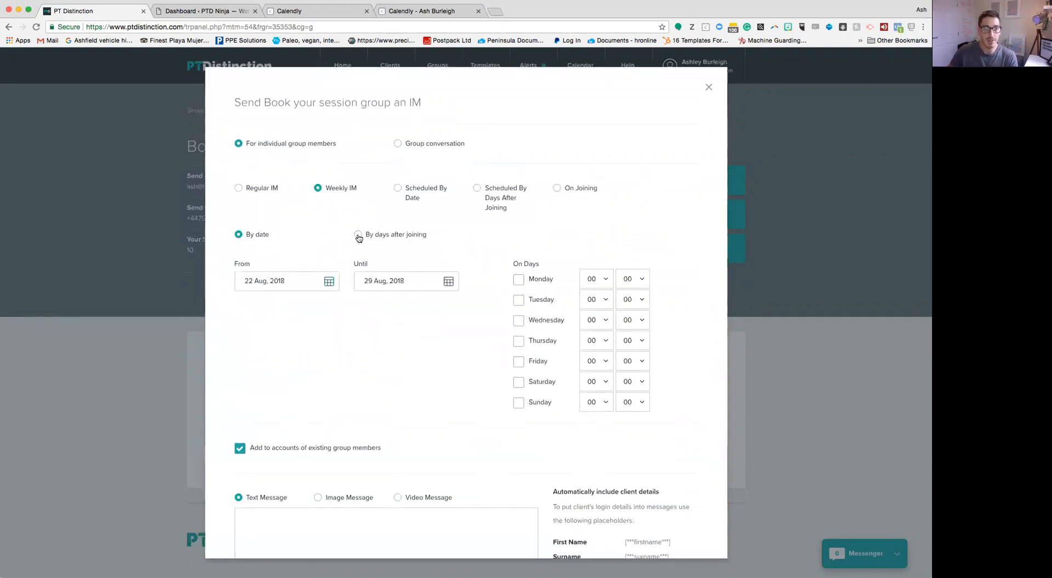
pyautogui.click(358, 235)
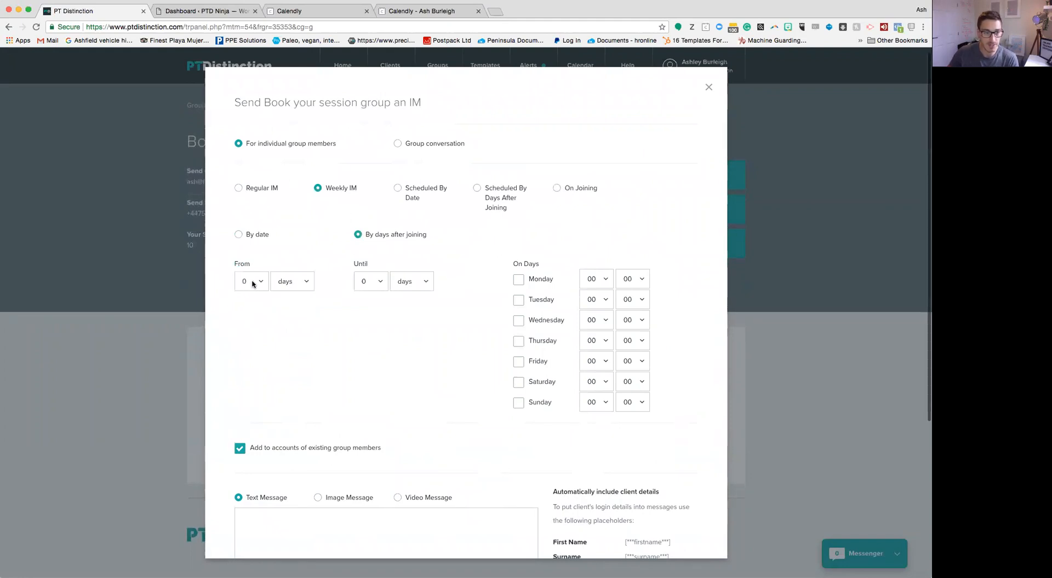
pyautogui.click(410, 281)
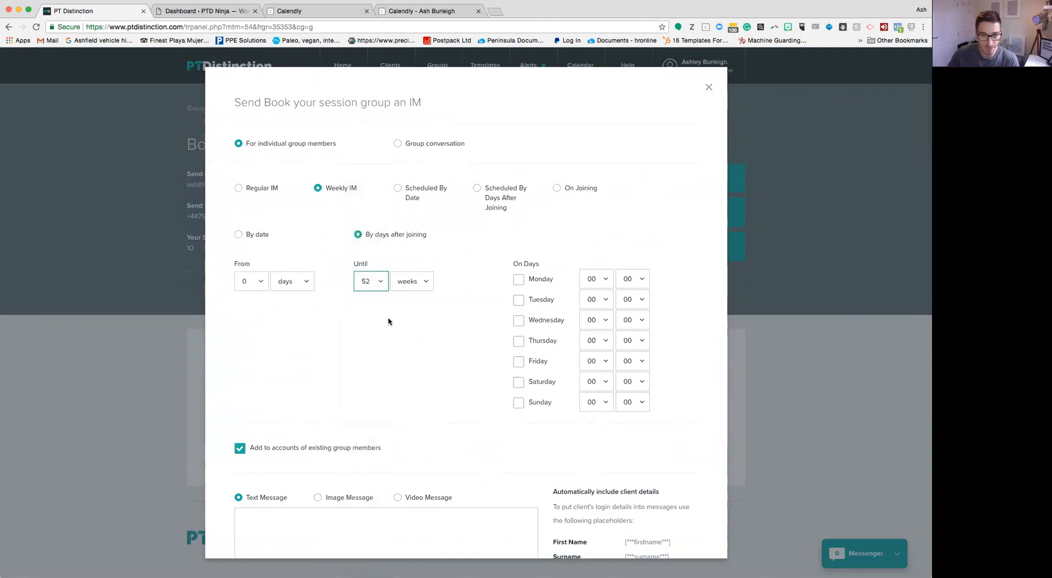
# Send the weekly IM on Sundays at 09:00.
pyautogui.click(518, 402)
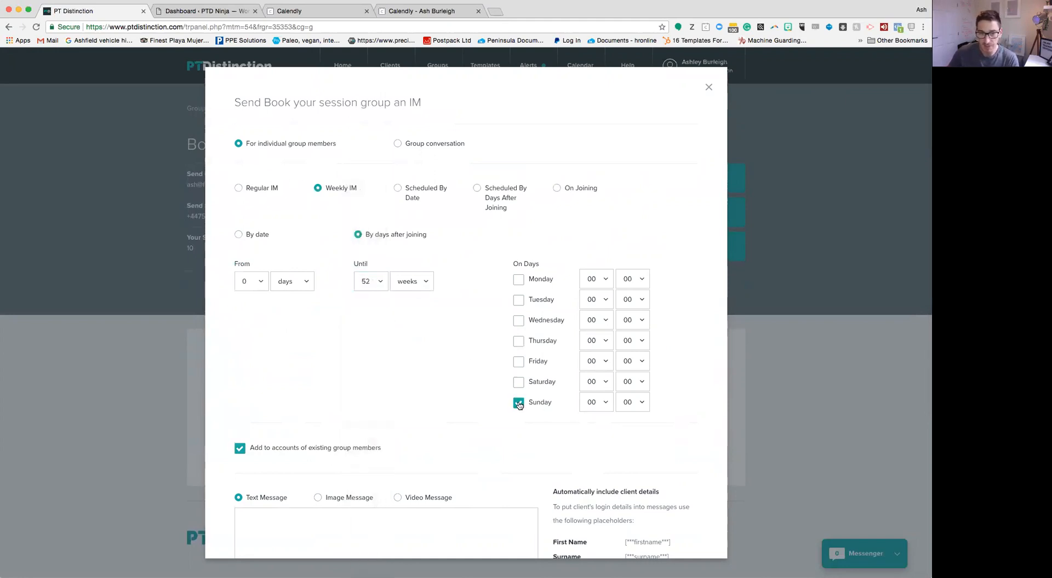
pyautogui.click(518, 402)
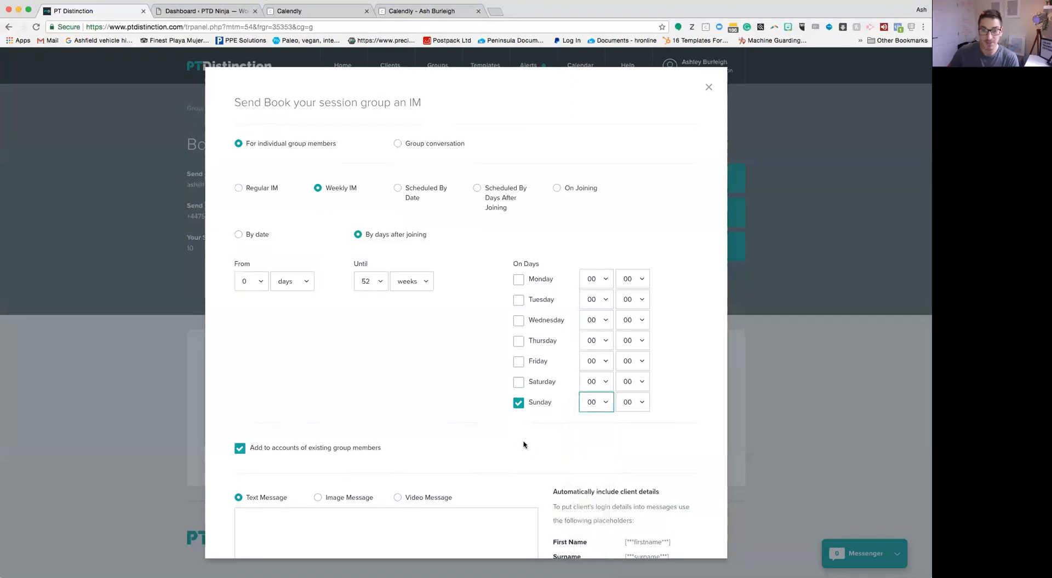
pyautogui.click(592, 402)
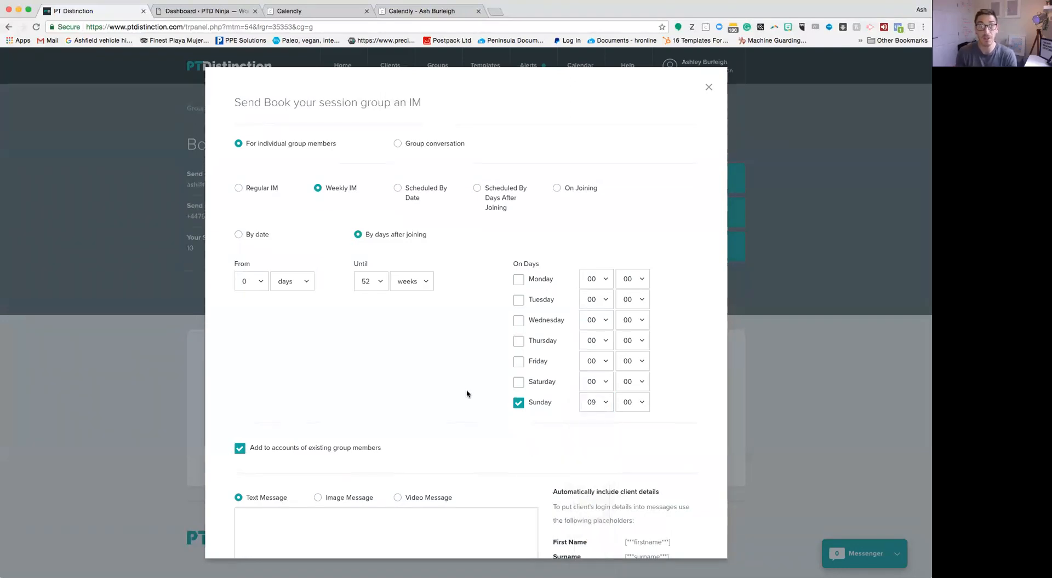
pyautogui.moveTo(395, 364)
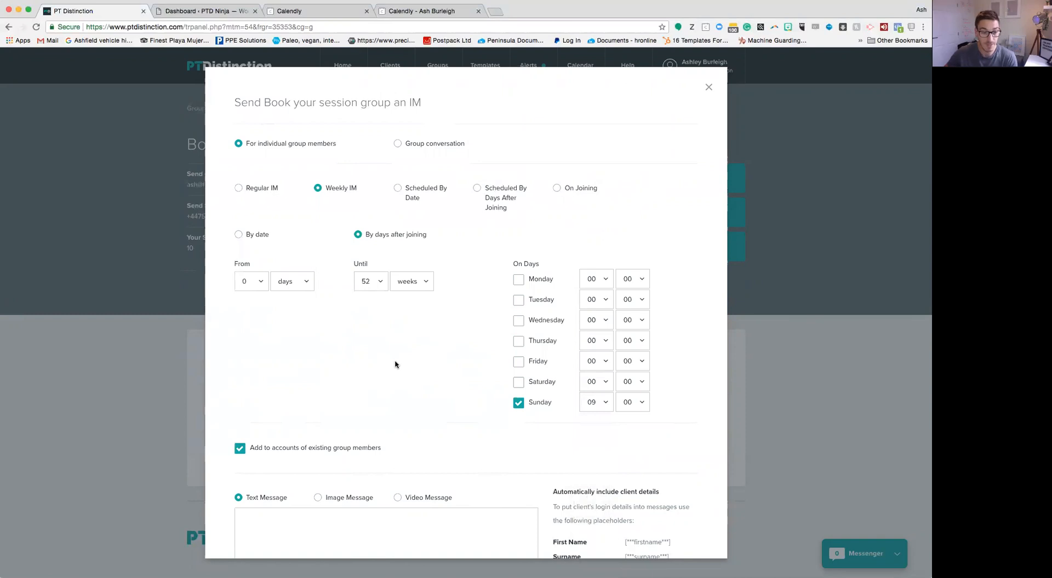
# Write the IM text 'Time to book your in person session for the week ahead!'.
pyautogui.scroll(-3)
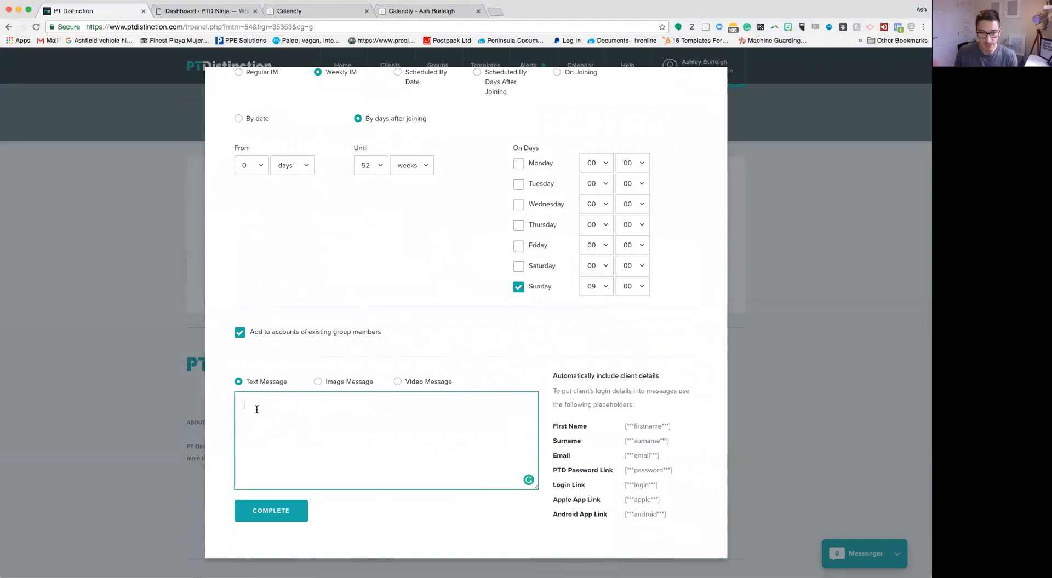
pyautogui.write('Time to book your')
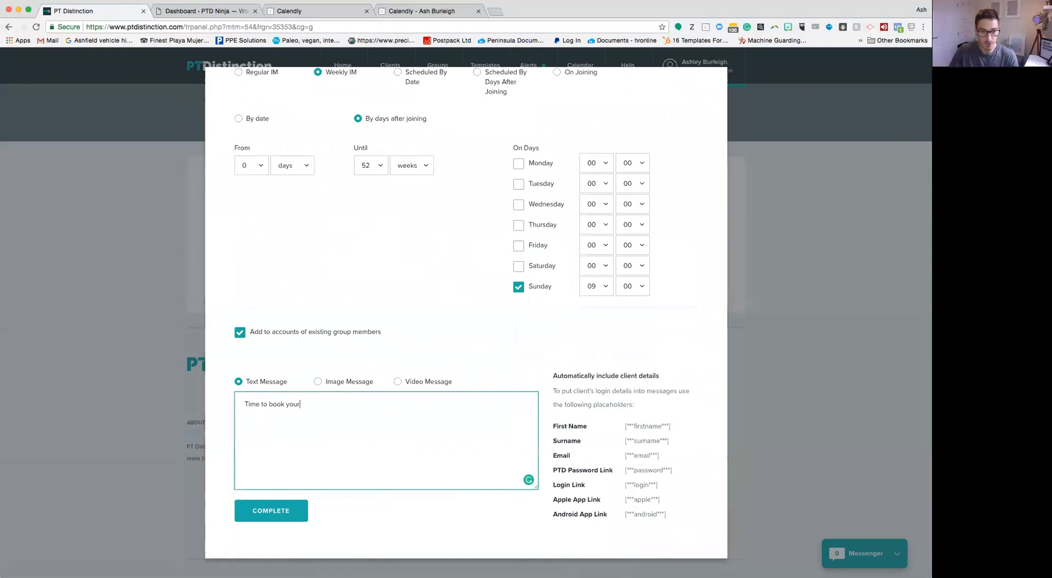
pyautogui.write('in person')
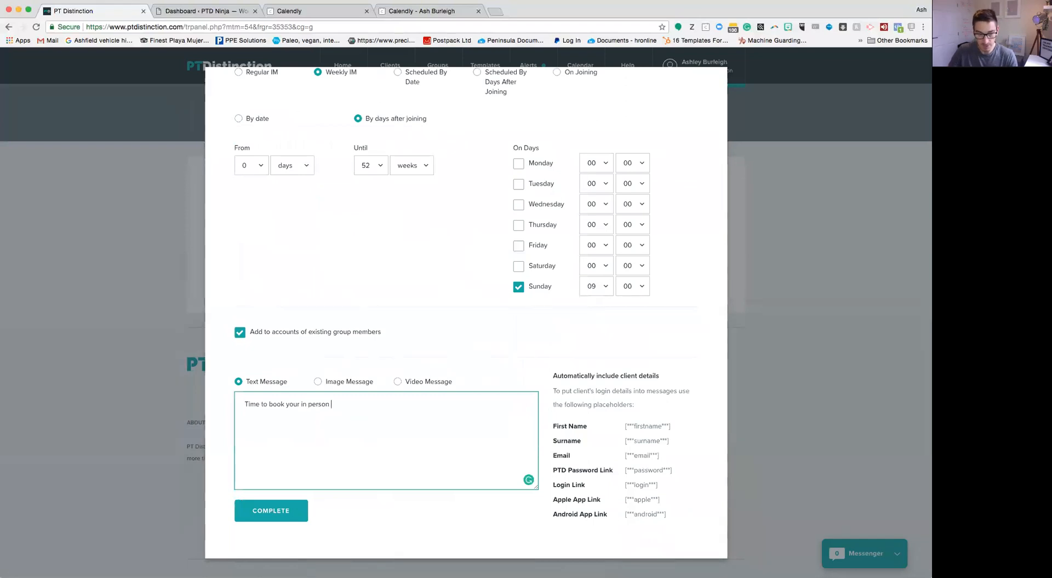
pyautogui.write('session for the')
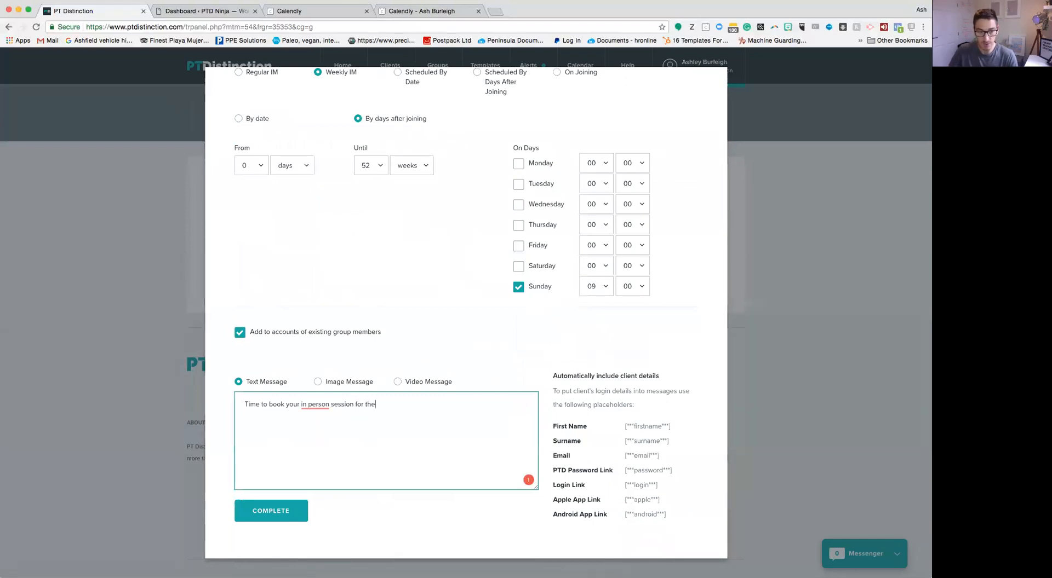
pyautogui.write('week ah')
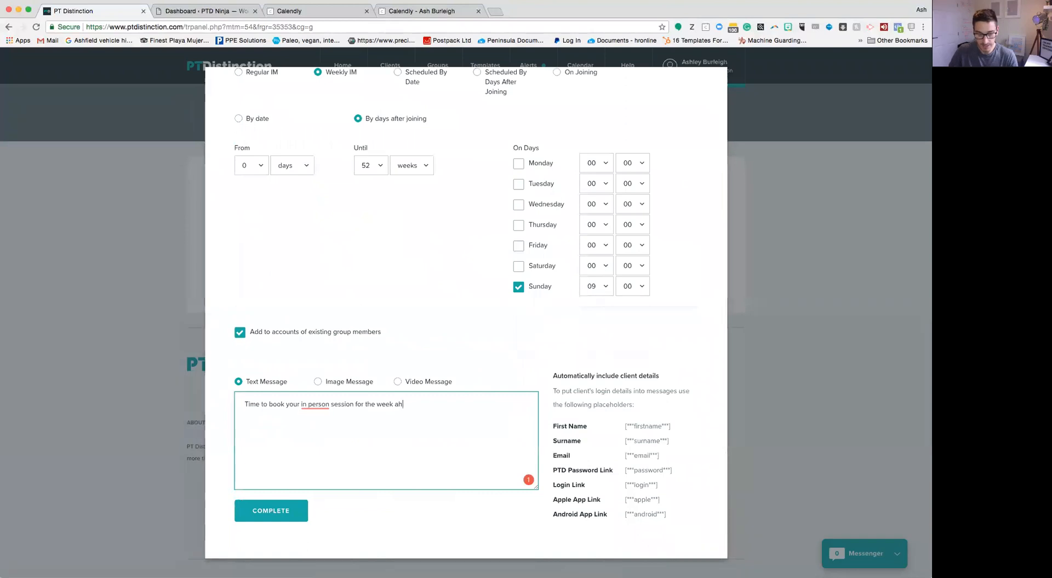
pyautogui.write('ead!')
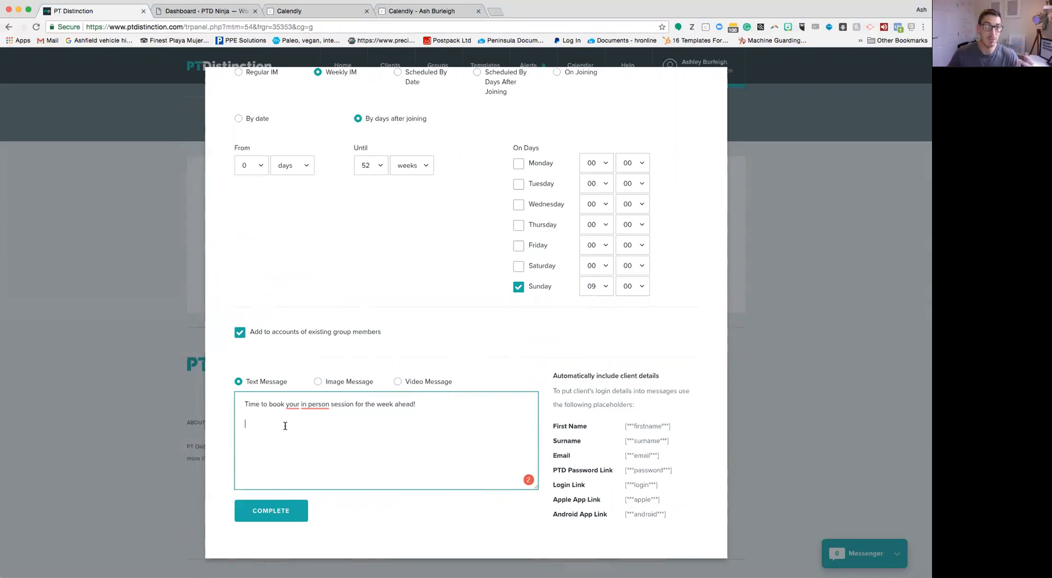
pyautogui.moveTo(291, 444)
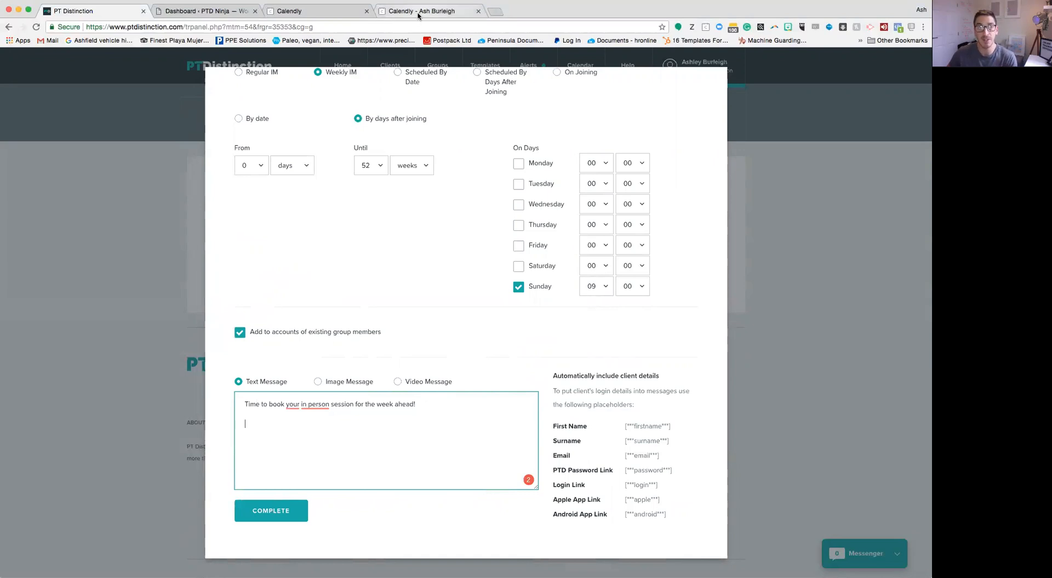
pyautogui.moveTo(429, 11)
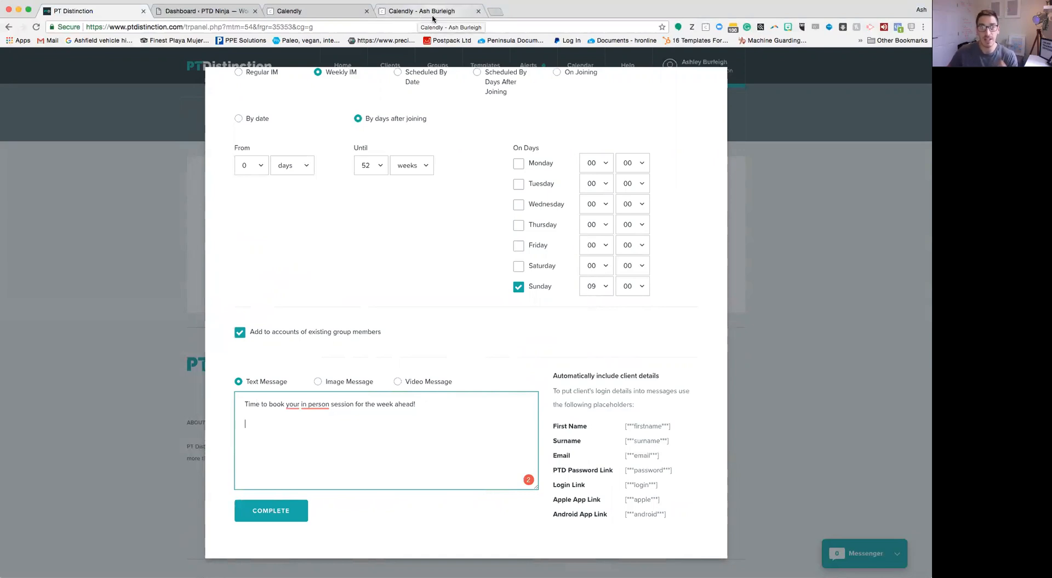
pyautogui.moveTo(433, 11)
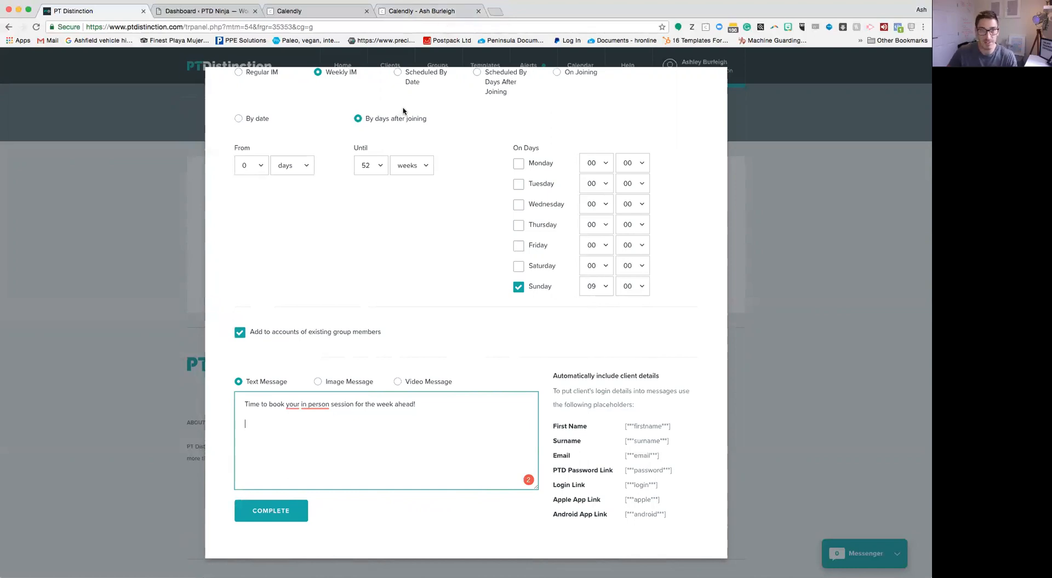
pyautogui.moveTo(374, 35)
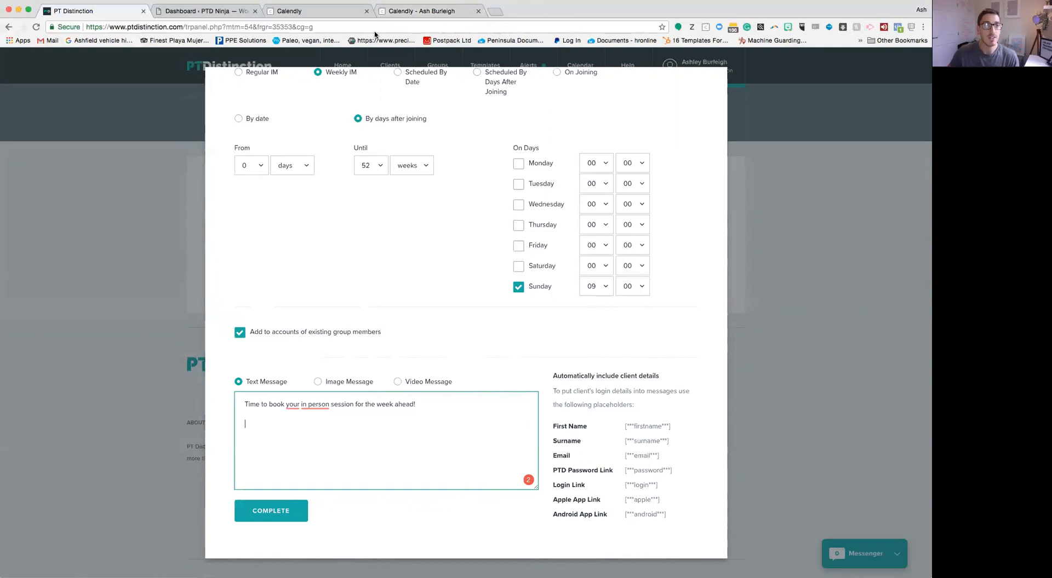
pyautogui.moveTo(318, 311)
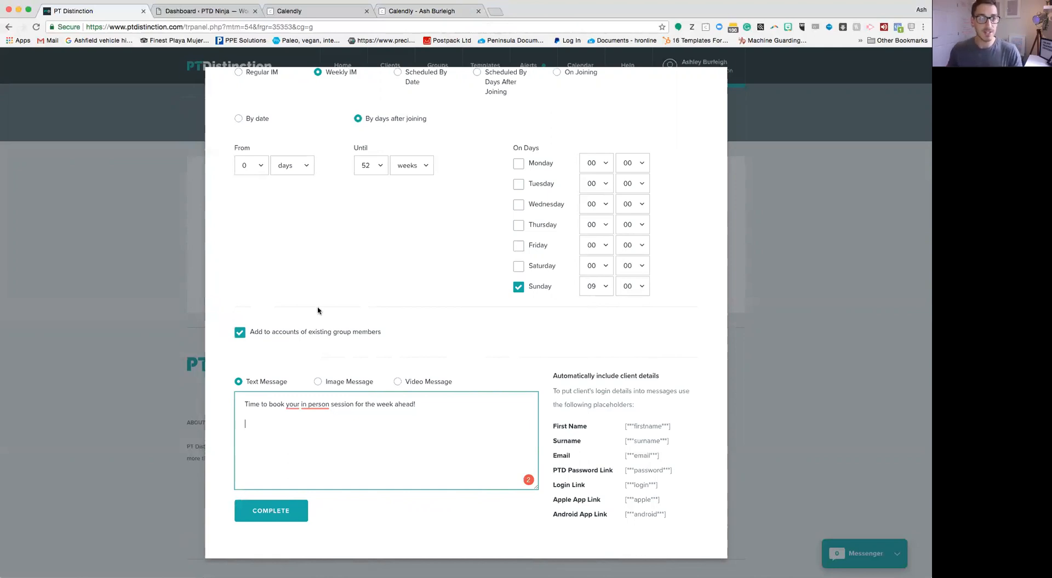
pyautogui.click(315, 11)
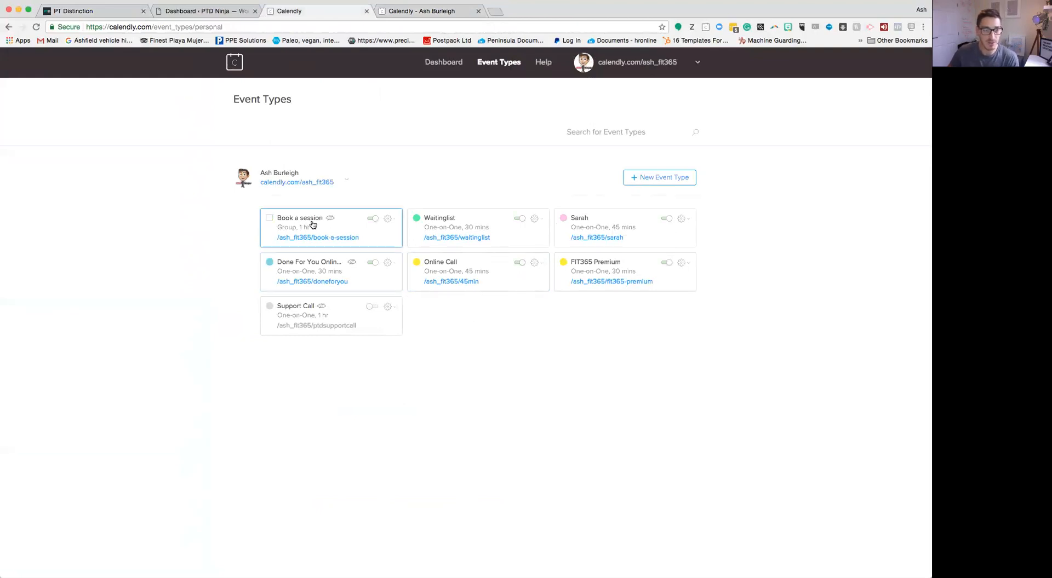
pyautogui.moveTo(308, 222)
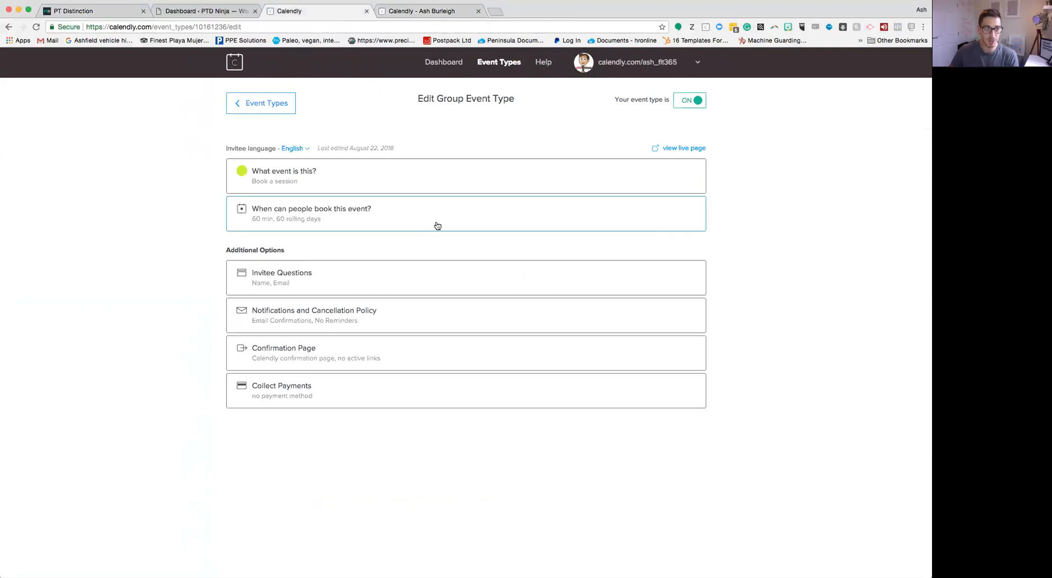
pyautogui.moveTo(422, 269)
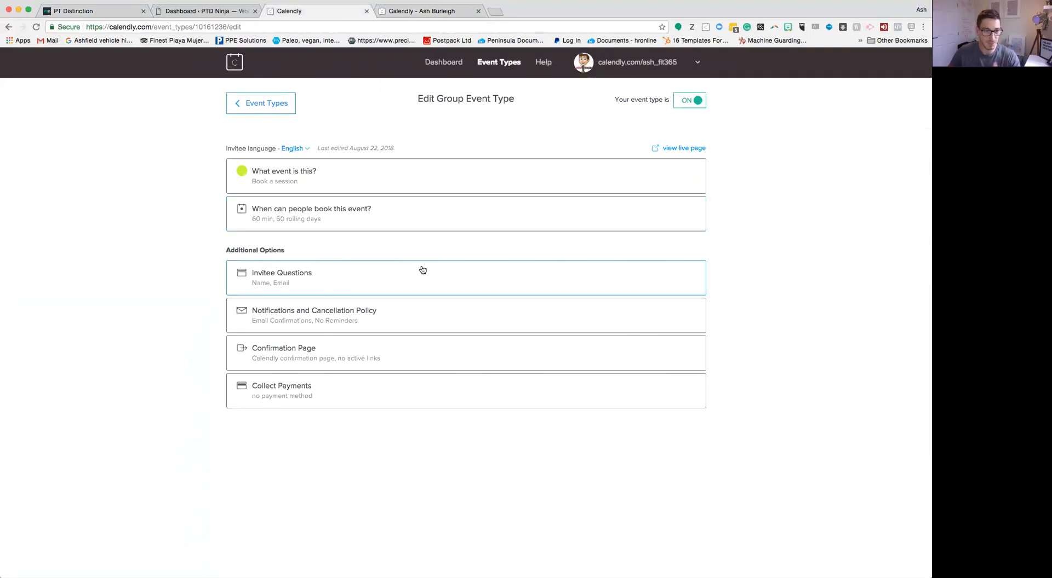
pyautogui.moveTo(409, 218)
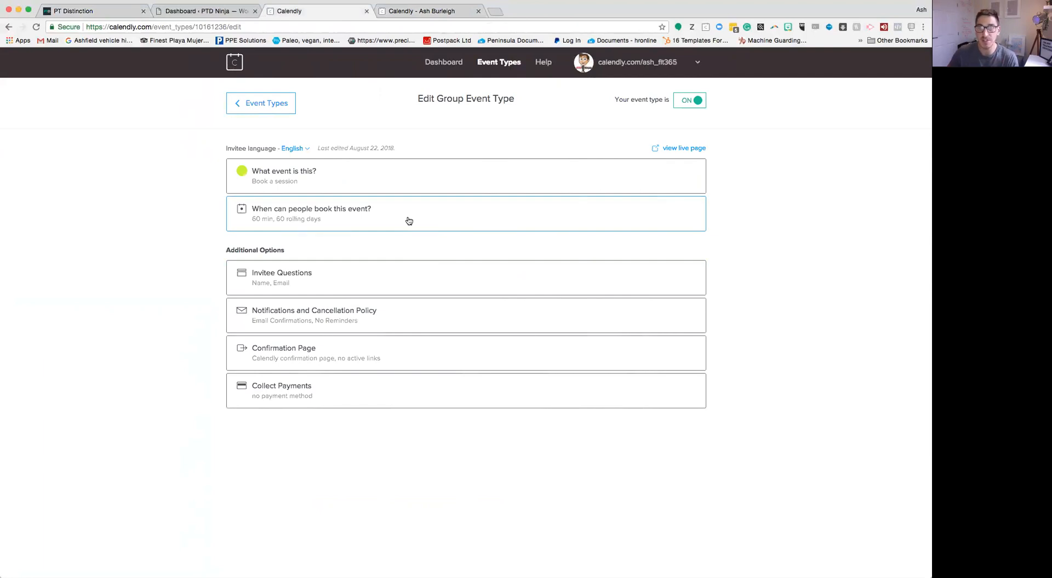
pyautogui.moveTo(413, 229)
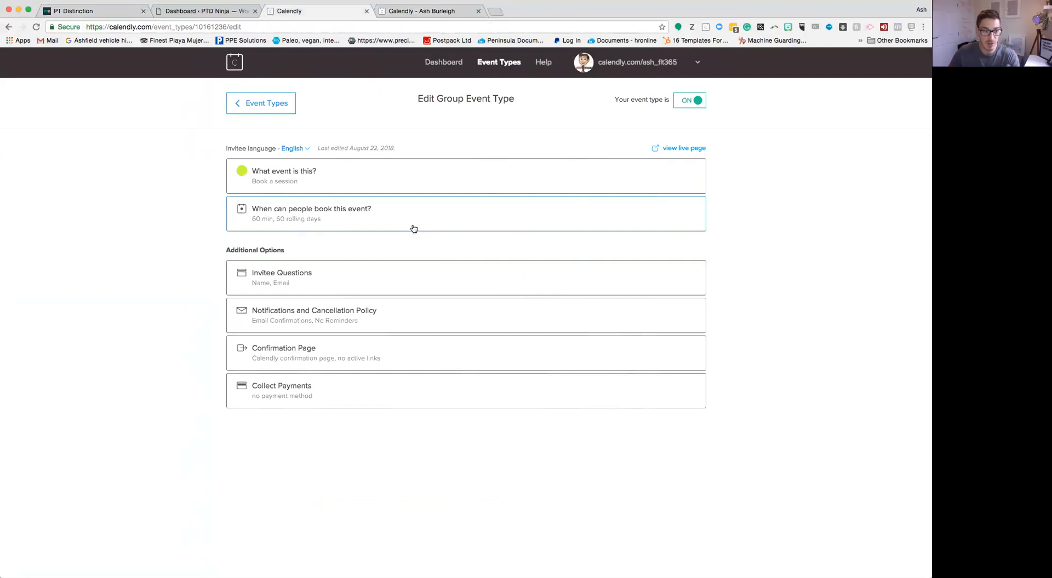
pyautogui.moveTo(422, 320)
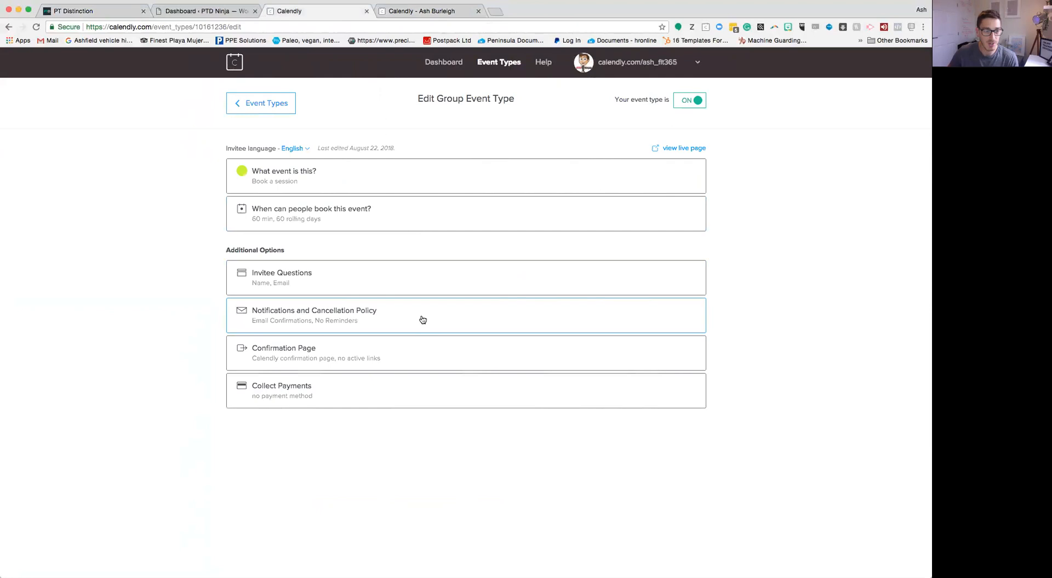
pyautogui.moveTo(394, 325)
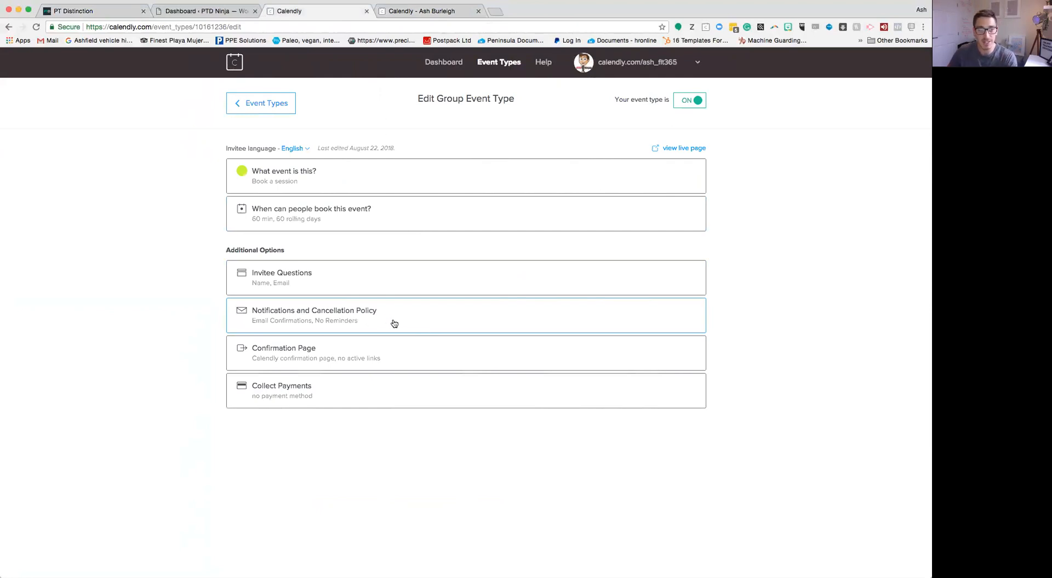
pyautogui.moveTo(361, 394)
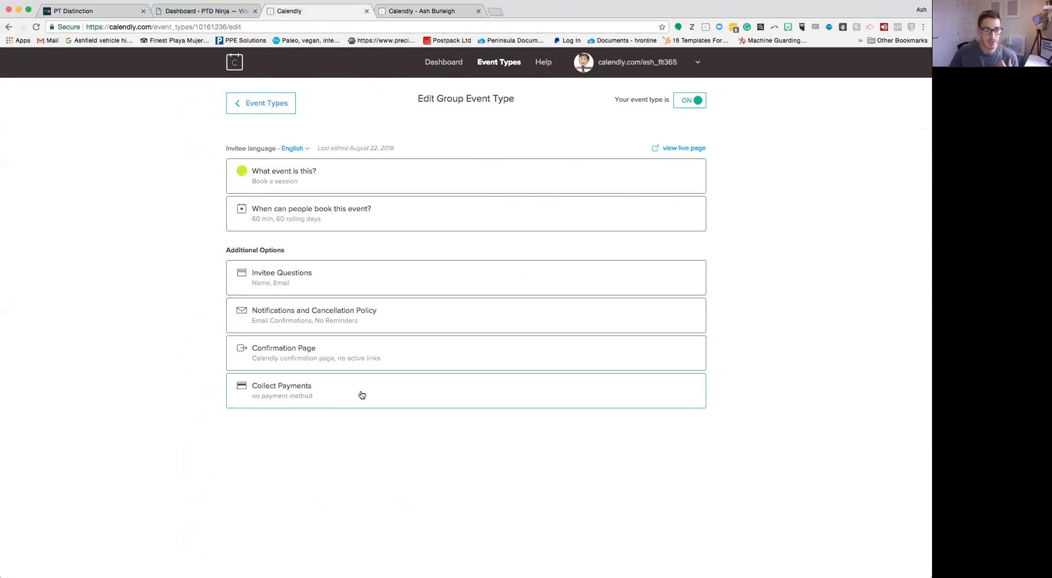
# Check the Book a session event's payment settings, then return to Event Types.
pyautogui.click(362, 390)
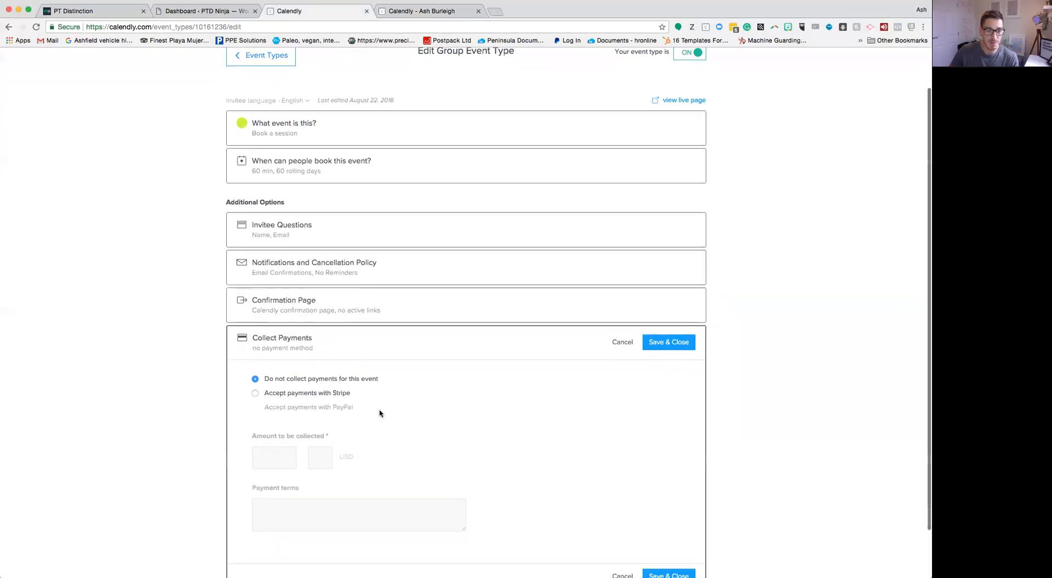
pyautogui.scroll(3)
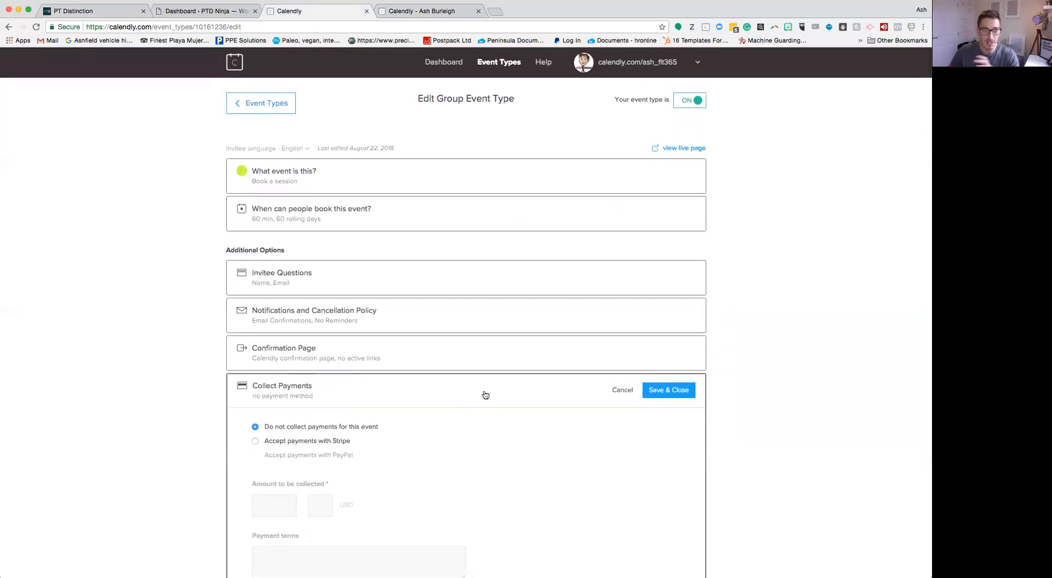
pyautogui.moveTo(260, 102)
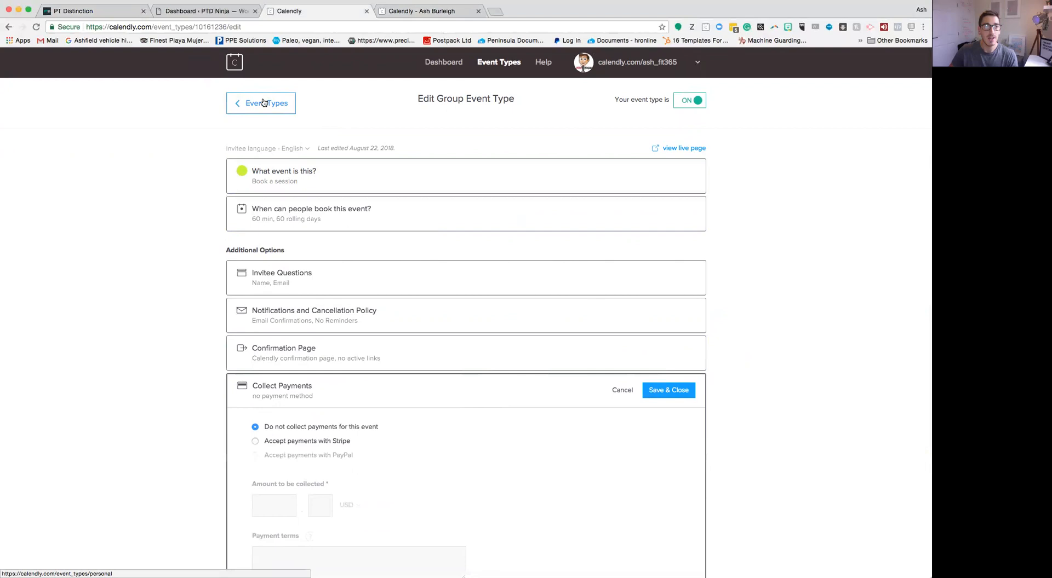
pyautogui.click(261, 103)
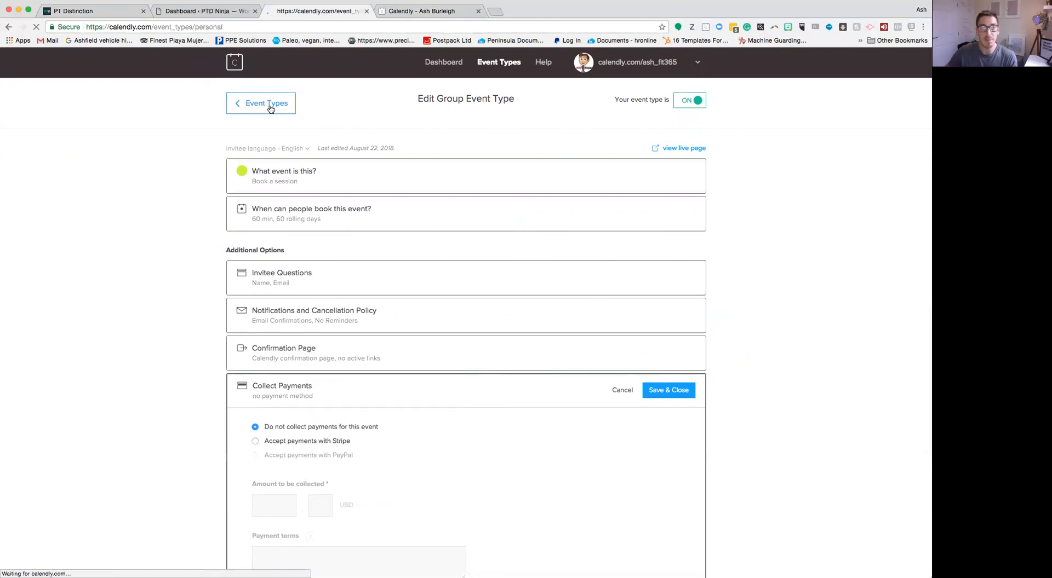
# Open the /ash_fit365/book-a-session booking page for the Book a session event.
pyautogui.click(264, 103)
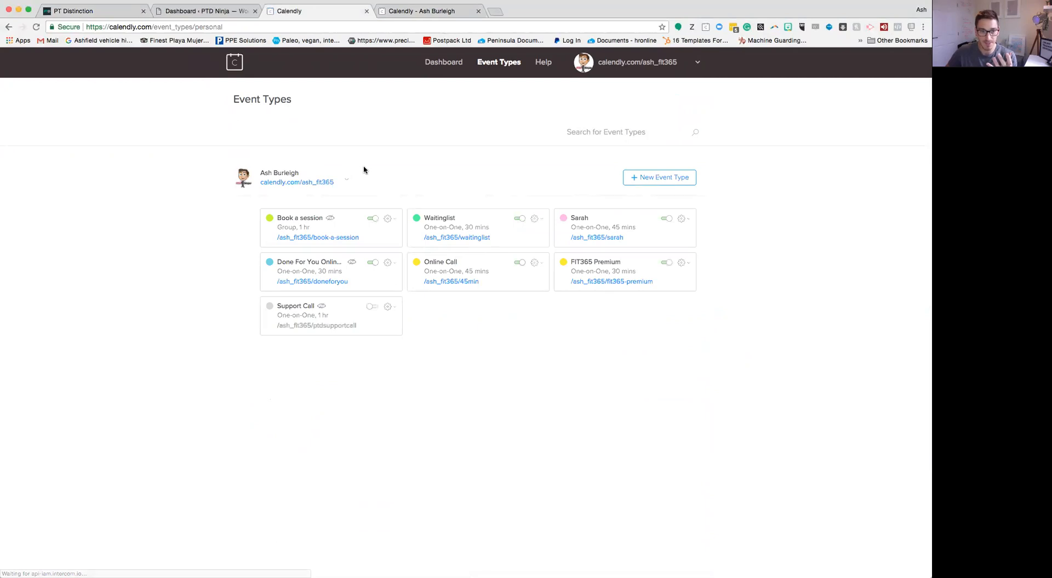
pyautogui.moveTo(373, 156)
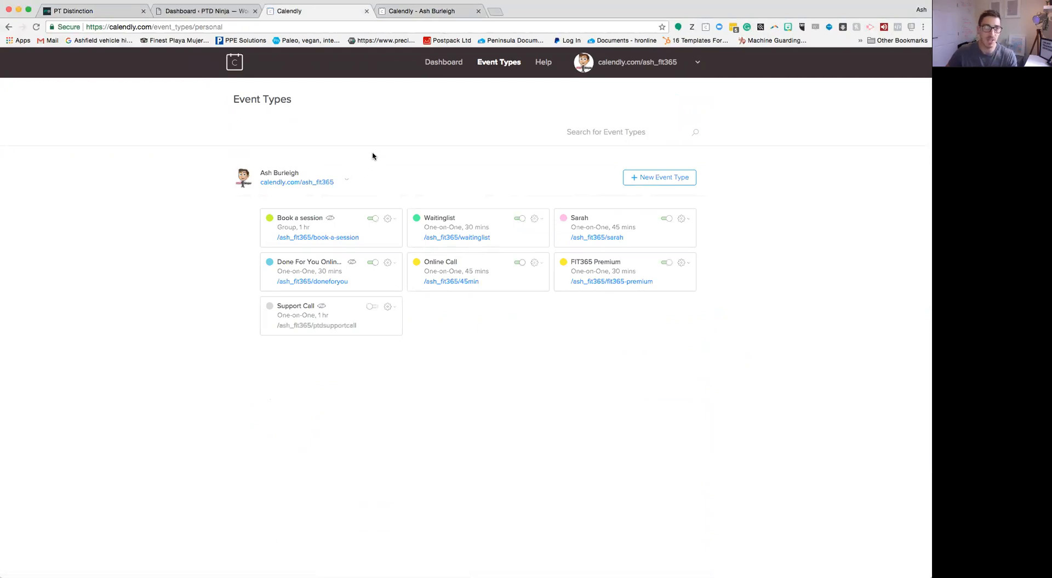
pyautogui.moveTo(362, 165)
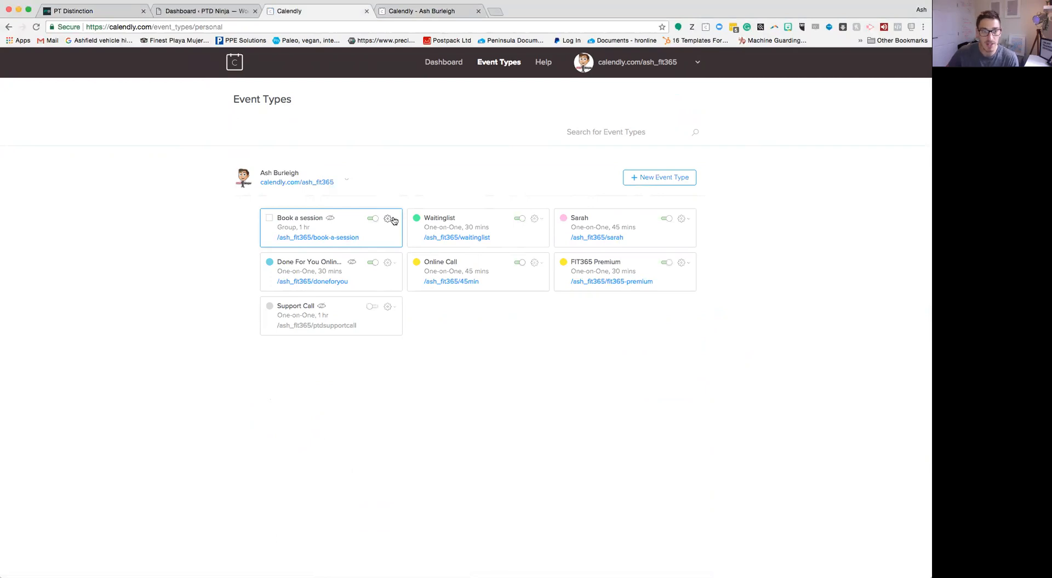
pyautogui.click(388, 218)
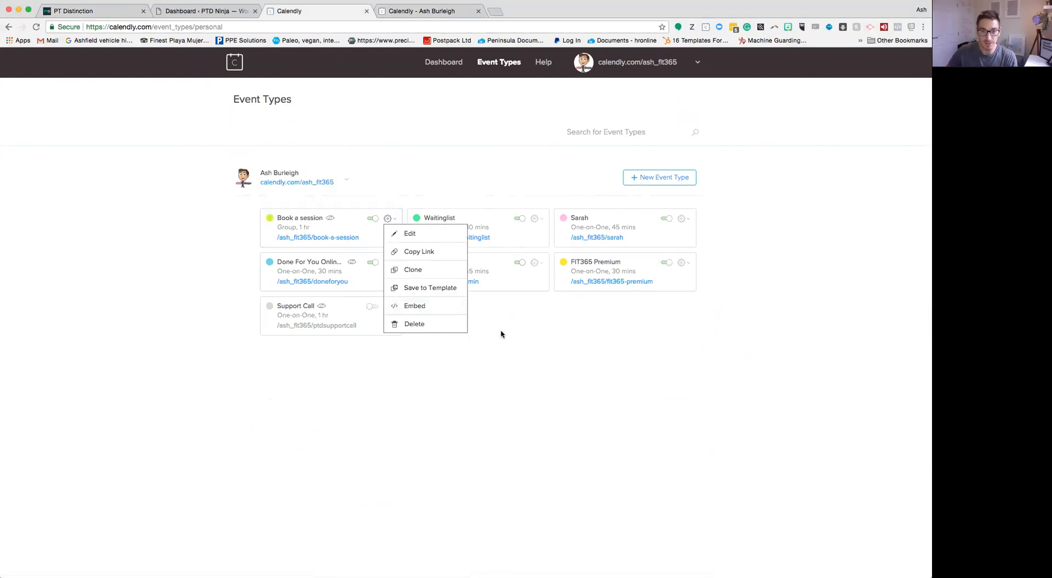
pyautogui.click(505, 328)
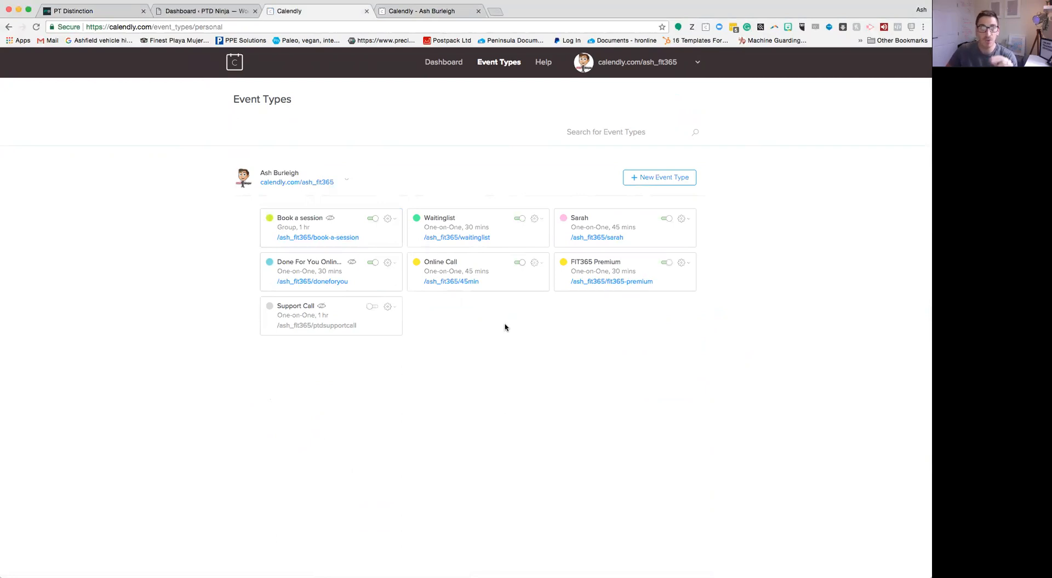
pyautogui.moveTo(417, 316)
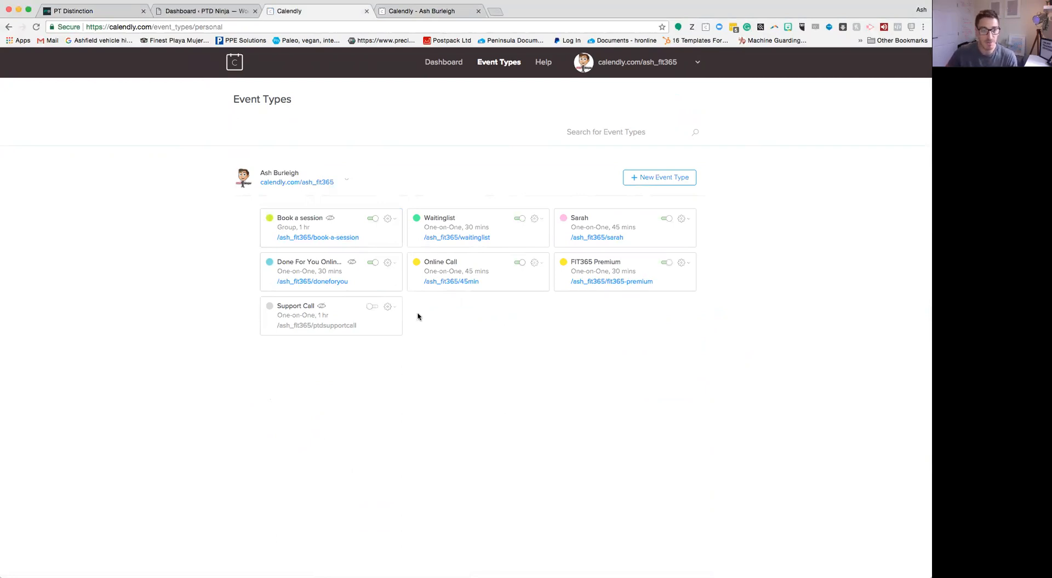
pyautogui.moveTo(317, 242)
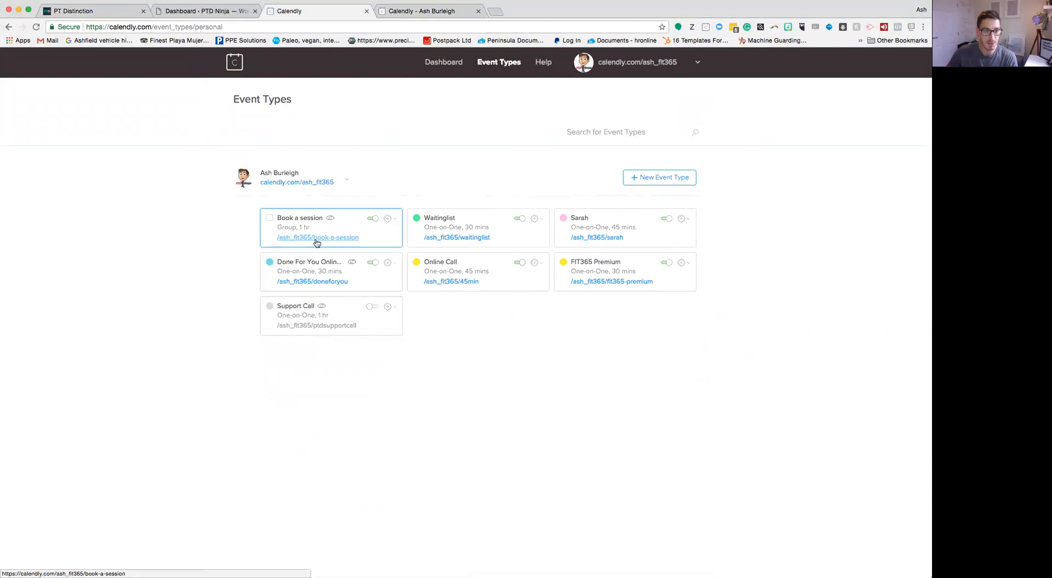
pyautogui.click(317, 238)
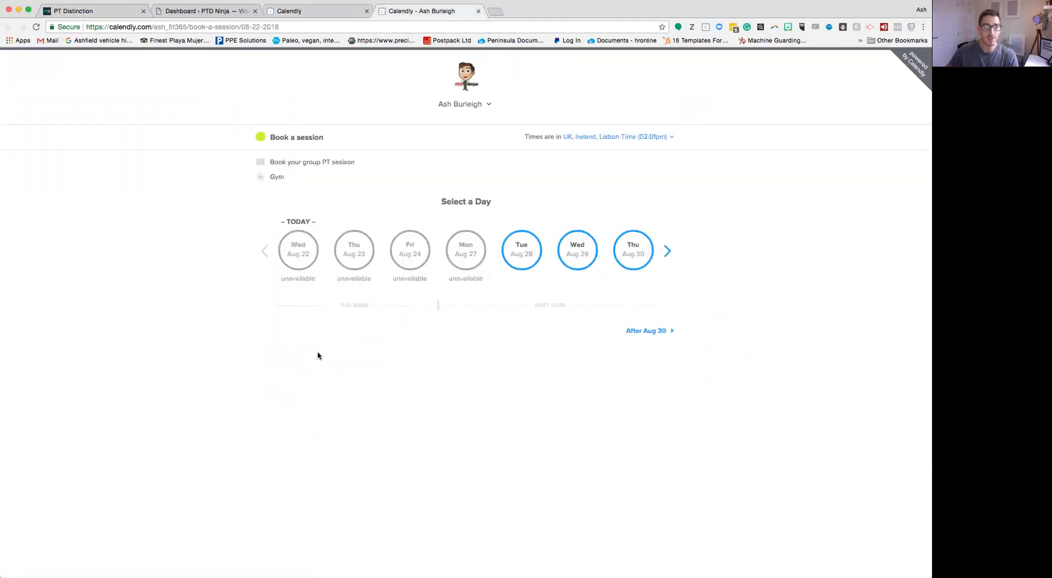
pyautogui.moveTo(536, 282)
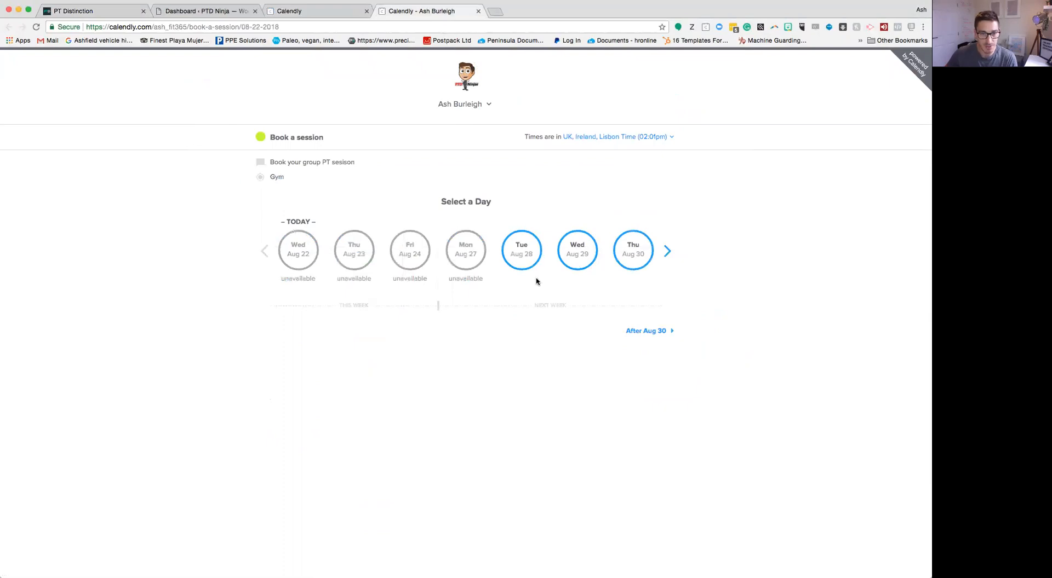
# Preview Tue Aug 28 at 1:00pm, then copy the Book a session link.
pyautogui.click(521, 251)
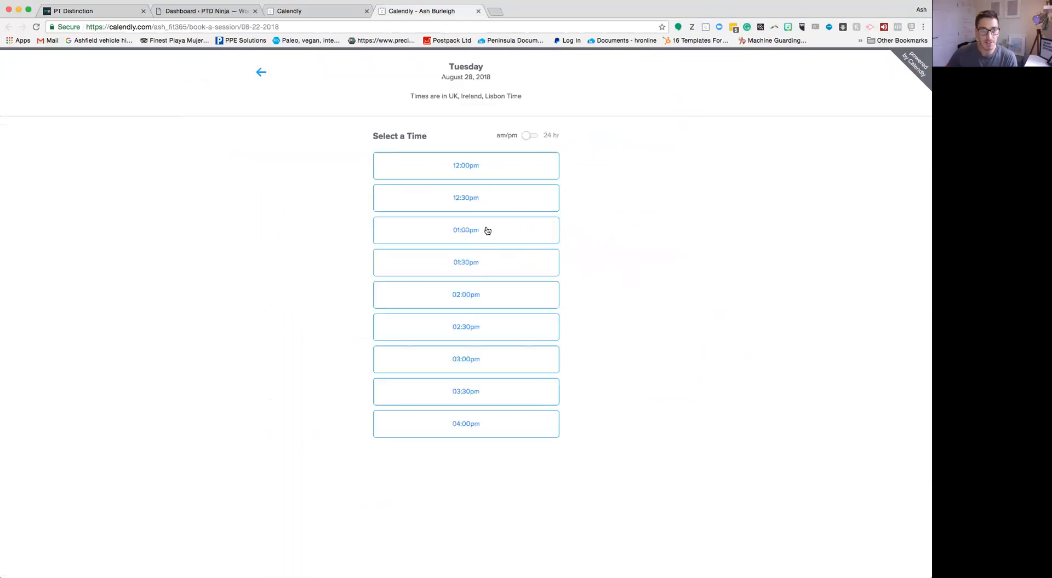
pyautogui.click(465, 230)
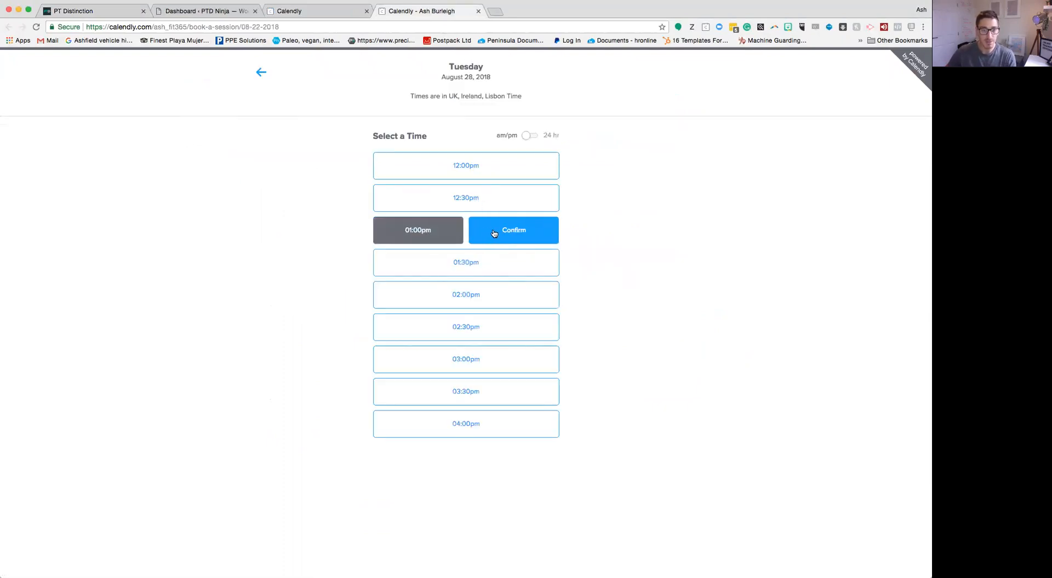
pyautogui.moveTo(568, 252)
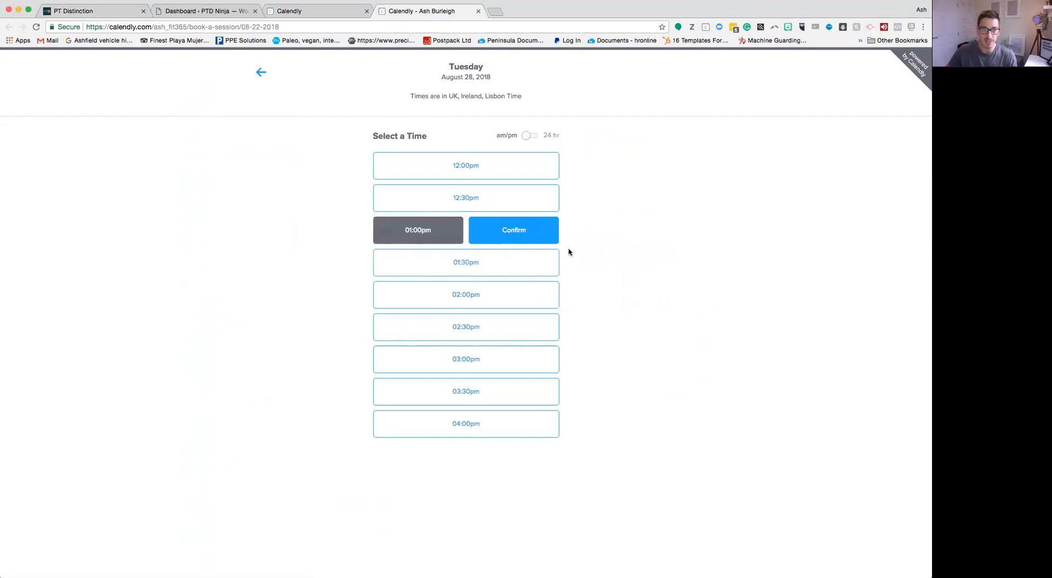
pyautogui.moveTo(261, 72)
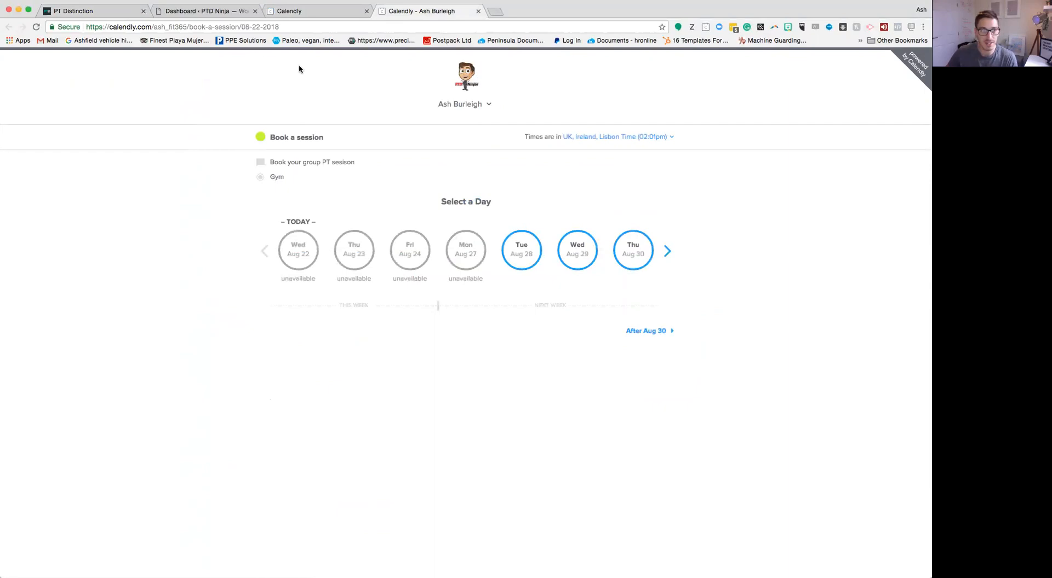
pyautogui.moveTo(311, 12)
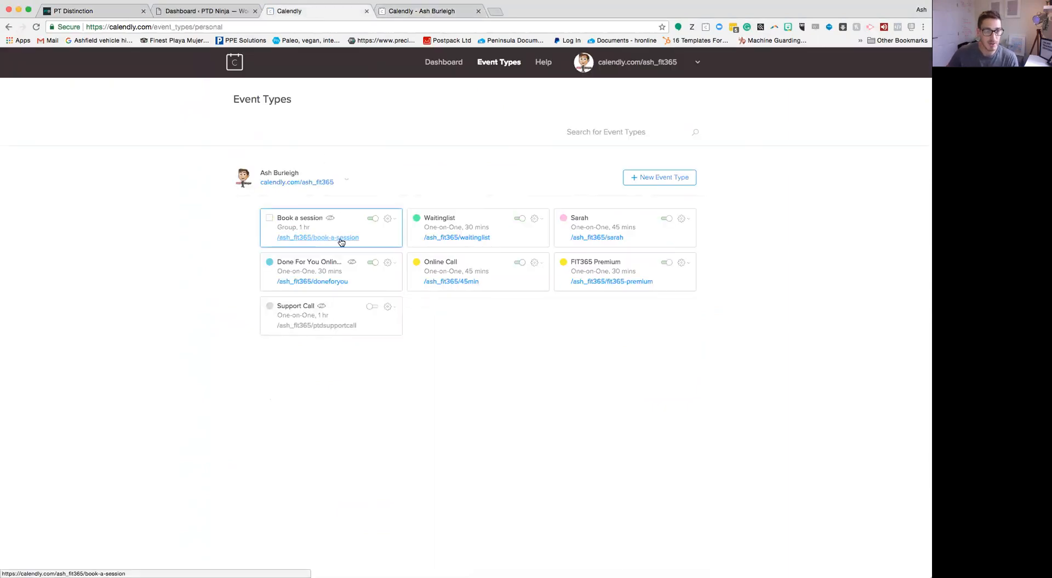
pyautogui.click(391, 220)
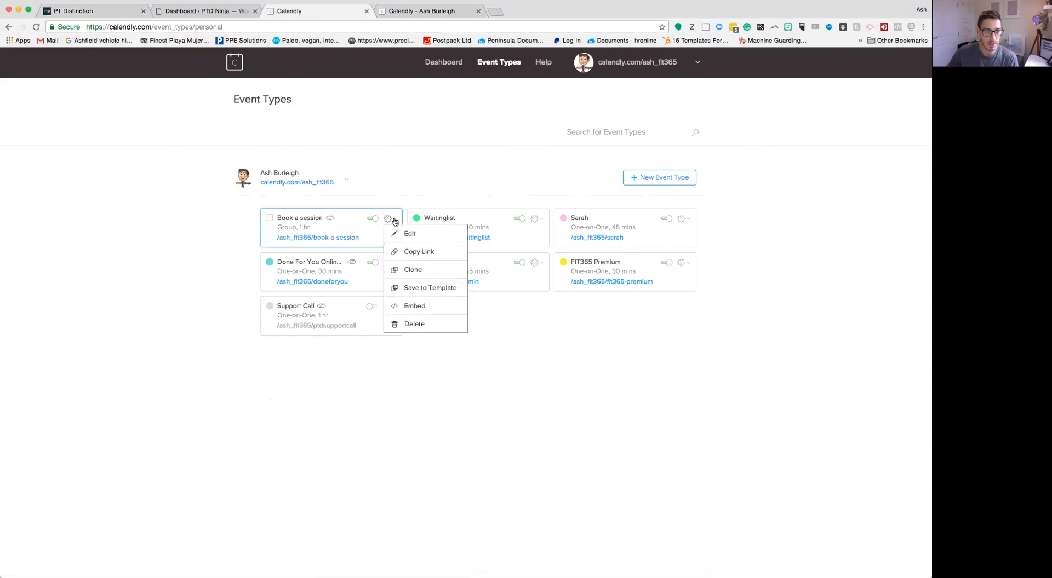
pyautogui.moveTo(419, 252)
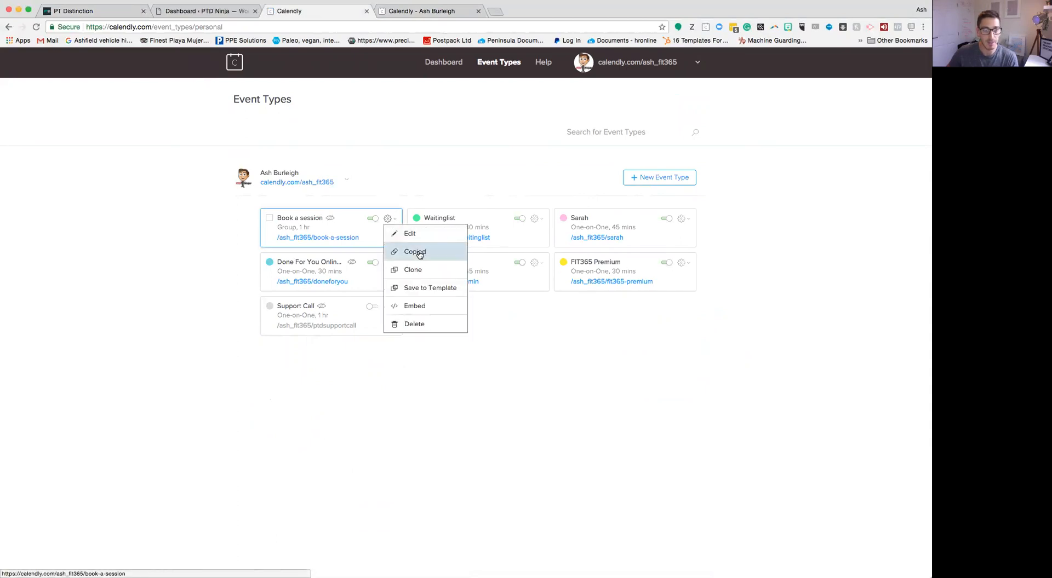
pyautogui.click(415, 251)
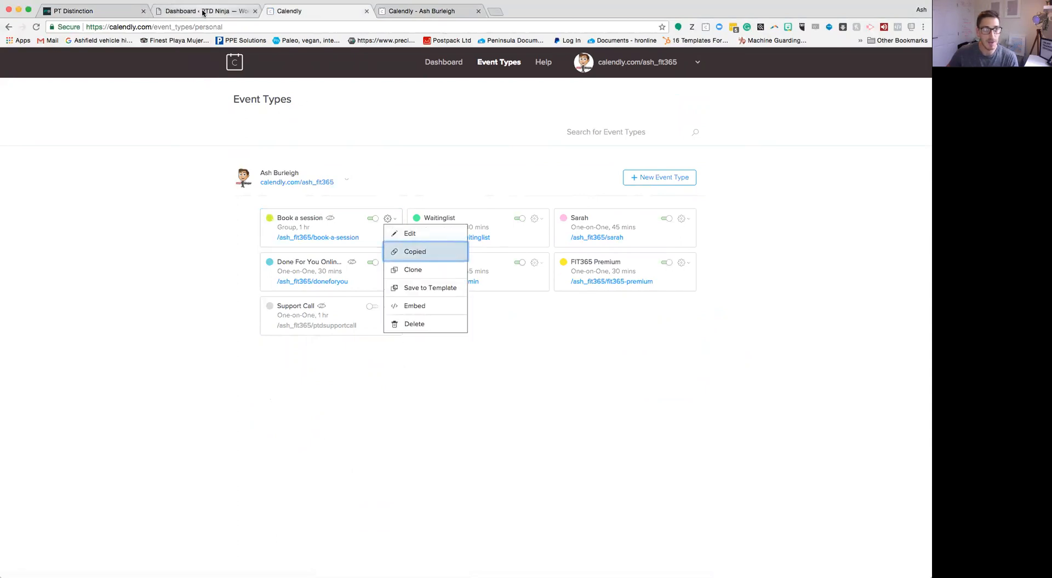
pyautogui.click(93, 11)
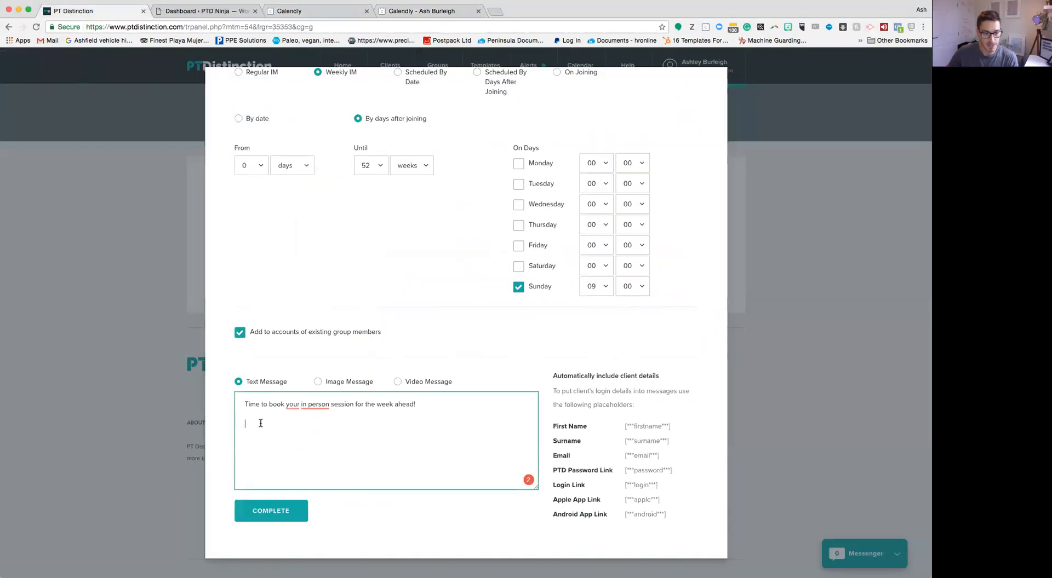
pyautogui.write('https://calendly.com/ash_fit365/book-a-session')
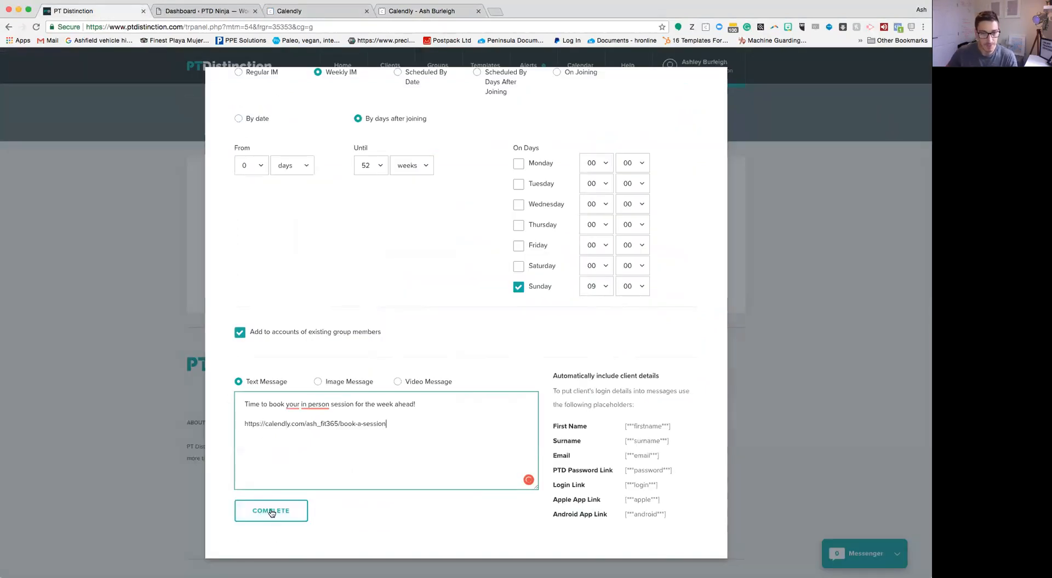
pyautogui.click(270, 510)
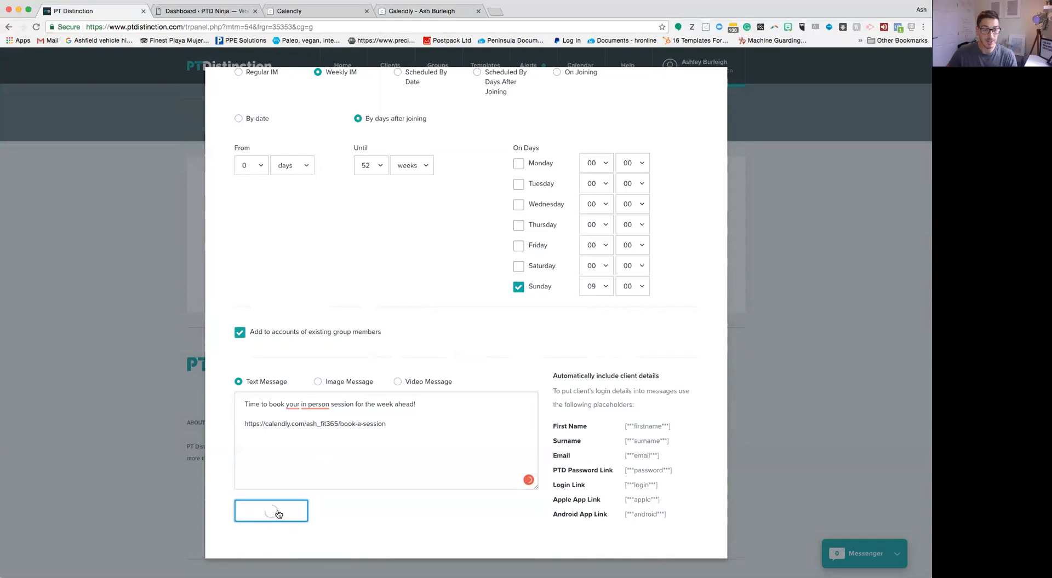
pyautogui.click(270, 511)
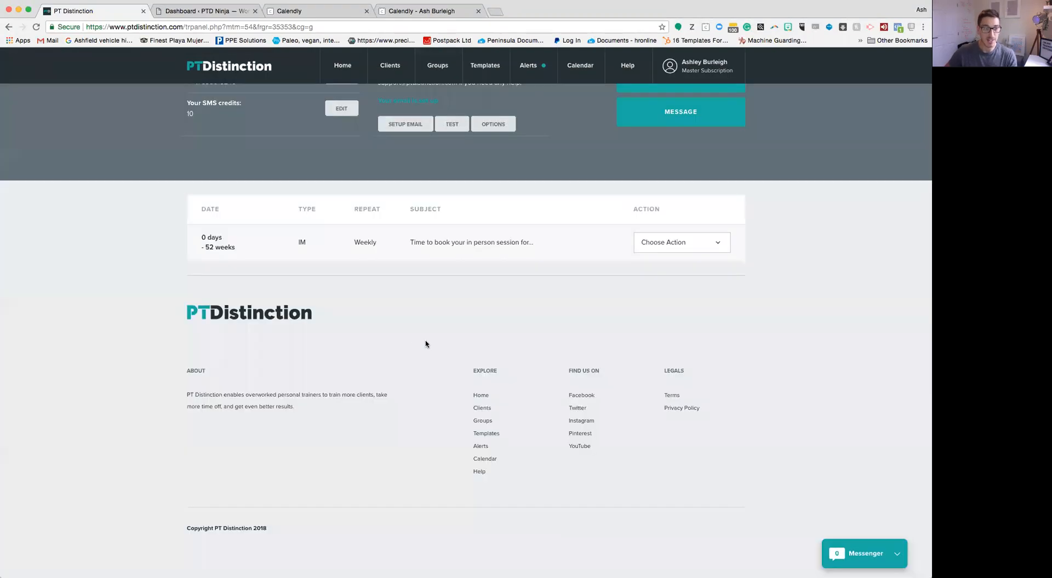
pyautogui.moveTo(381, 332)
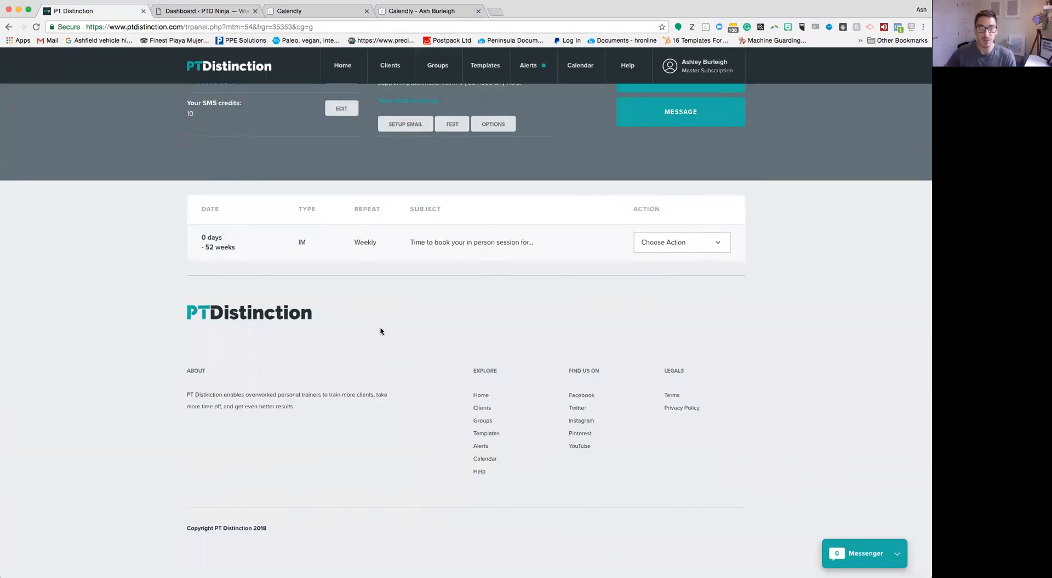
pyautogui.scroll(3)
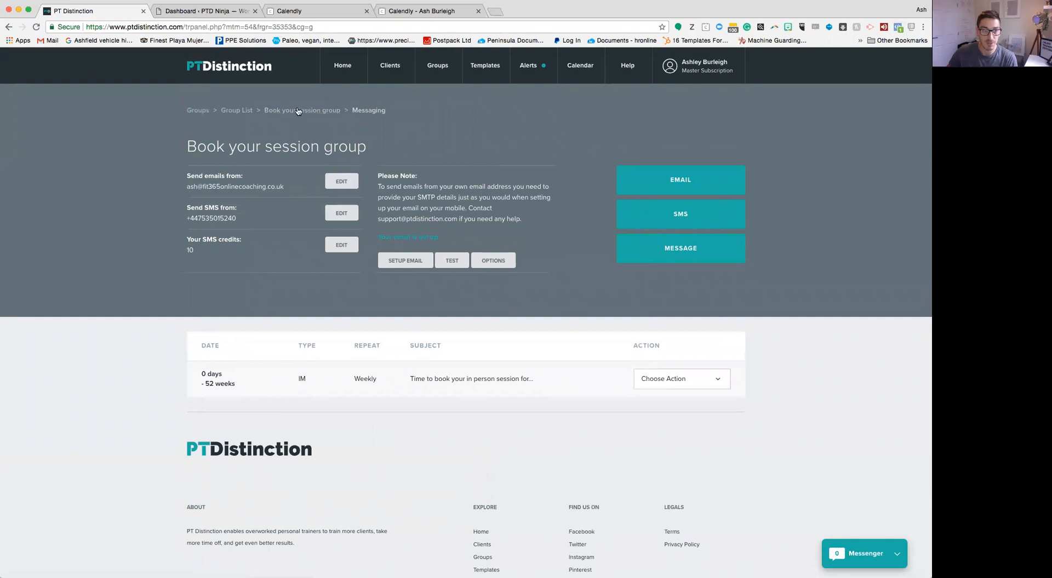
# Use the 'Book your session group' breadcrumb to return to the group dashboard.
pyautogui.click(302, 110)
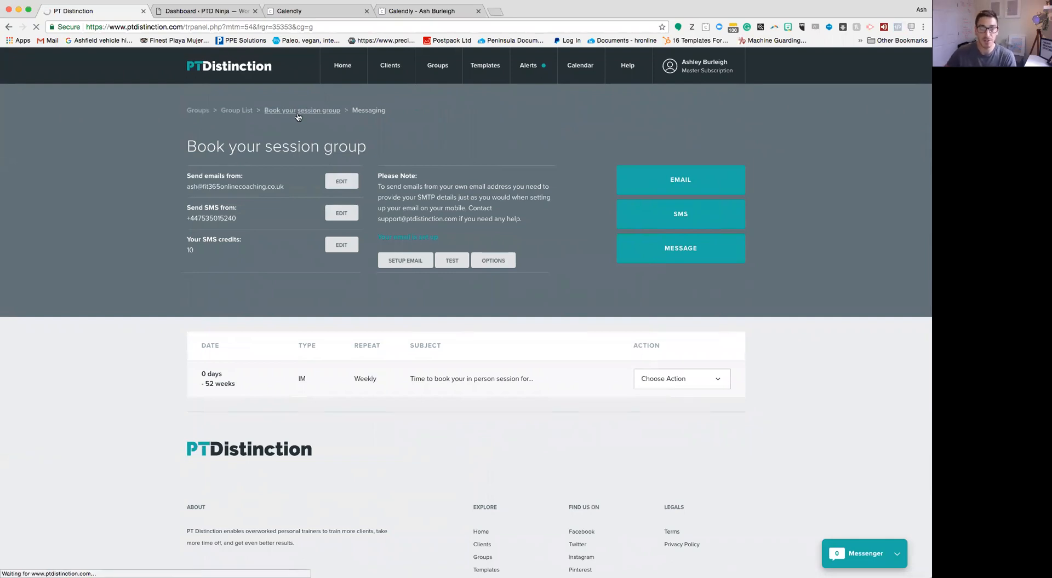
pyautogui.click(302, 110)
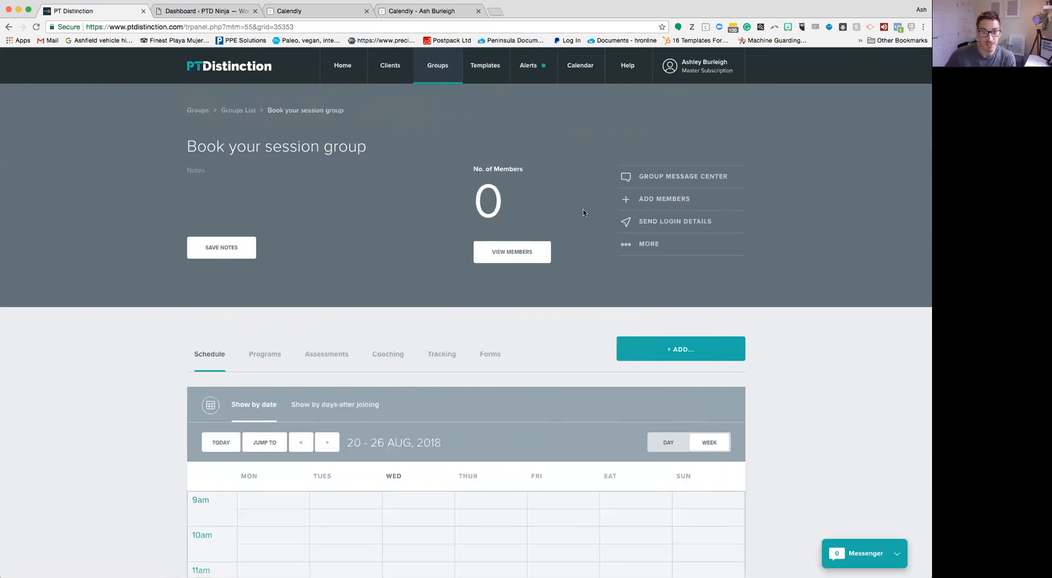
pyautogui.moveTo(642, 236)
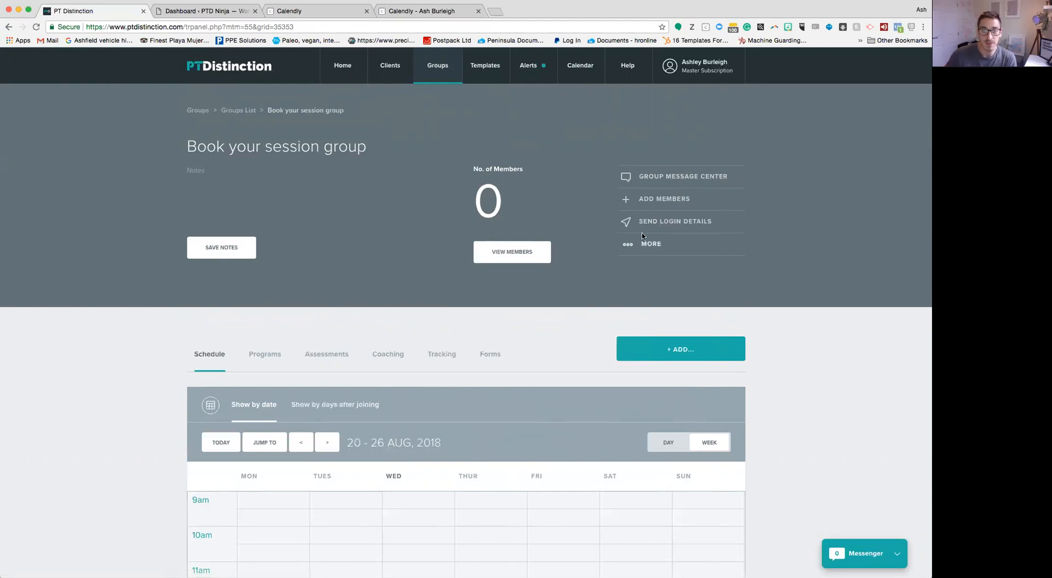
# Add 'Group: 12 Week transformation coaching' as new members of the group.
pyautogui.click(664, 199)
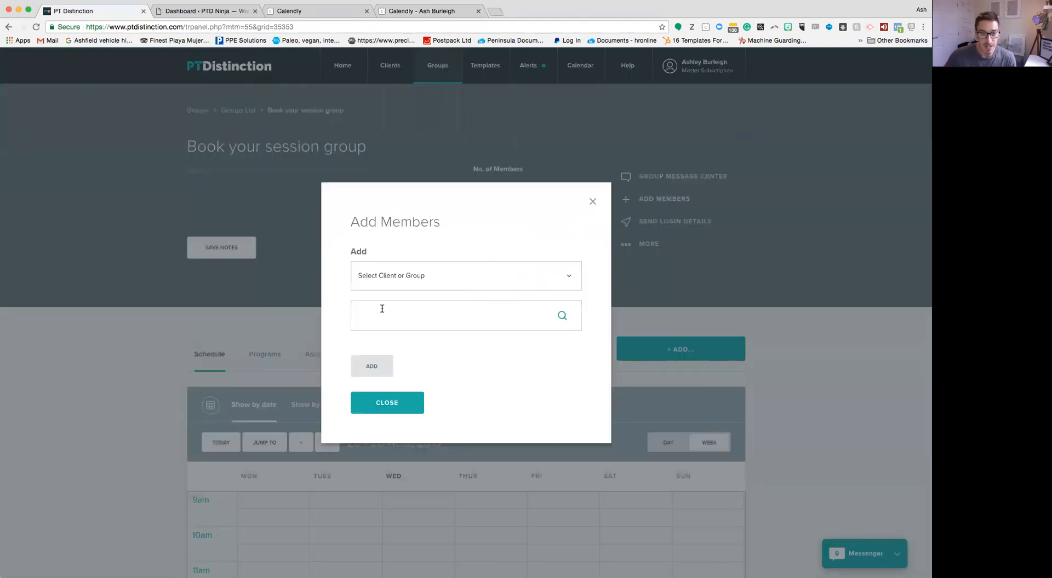
pyautogui.click(465, 275)
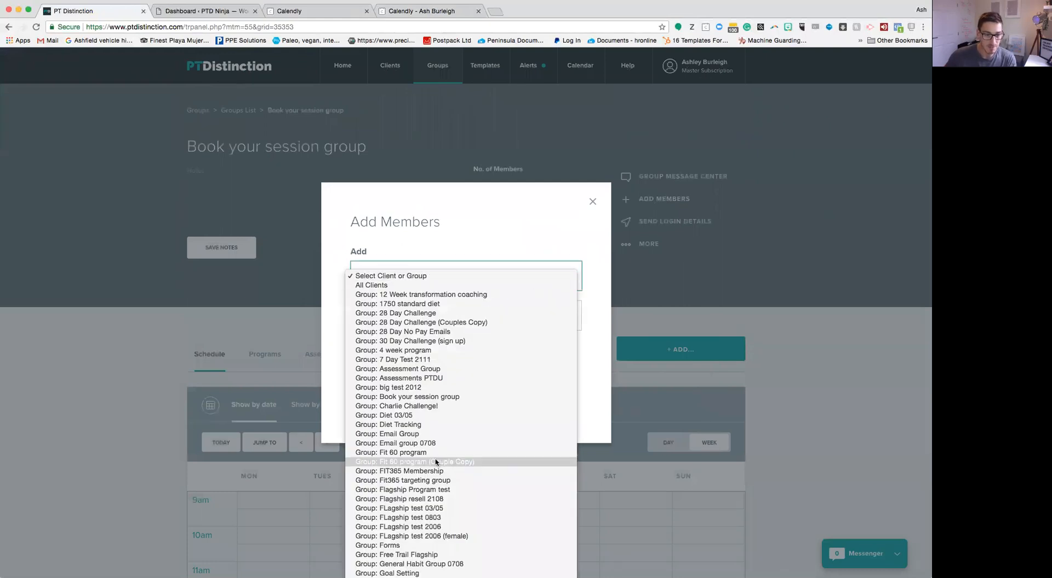
pyautogui.moveTo(487, 292)
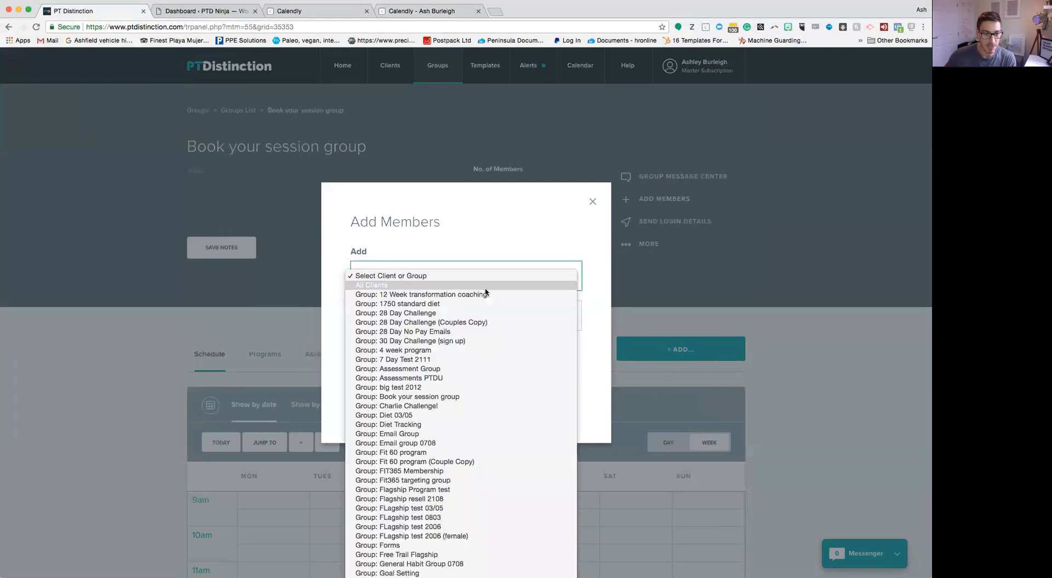
pyautogui.moveTo(416, 424)
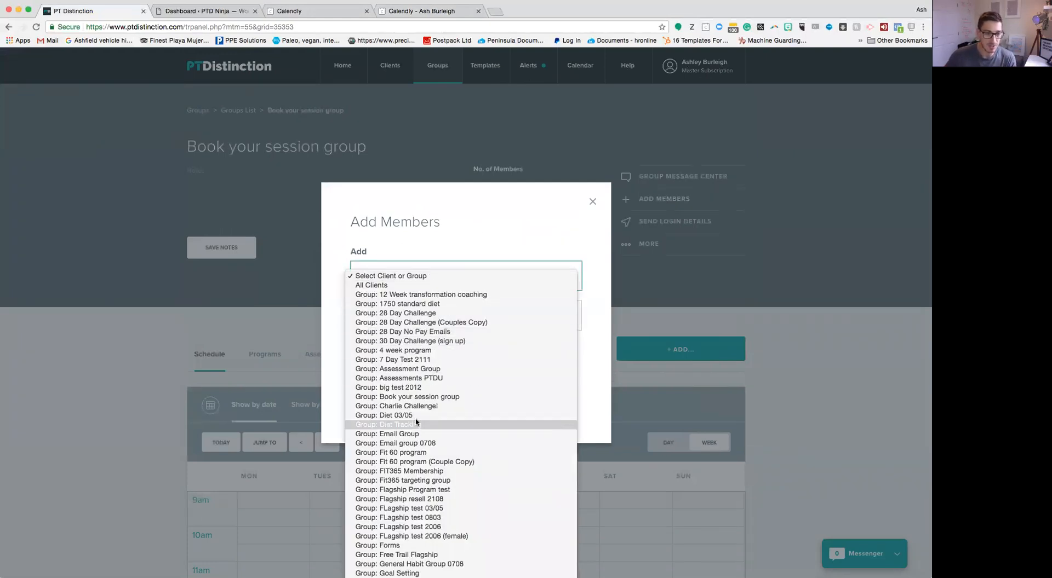
pyautogui.click(421, 295)
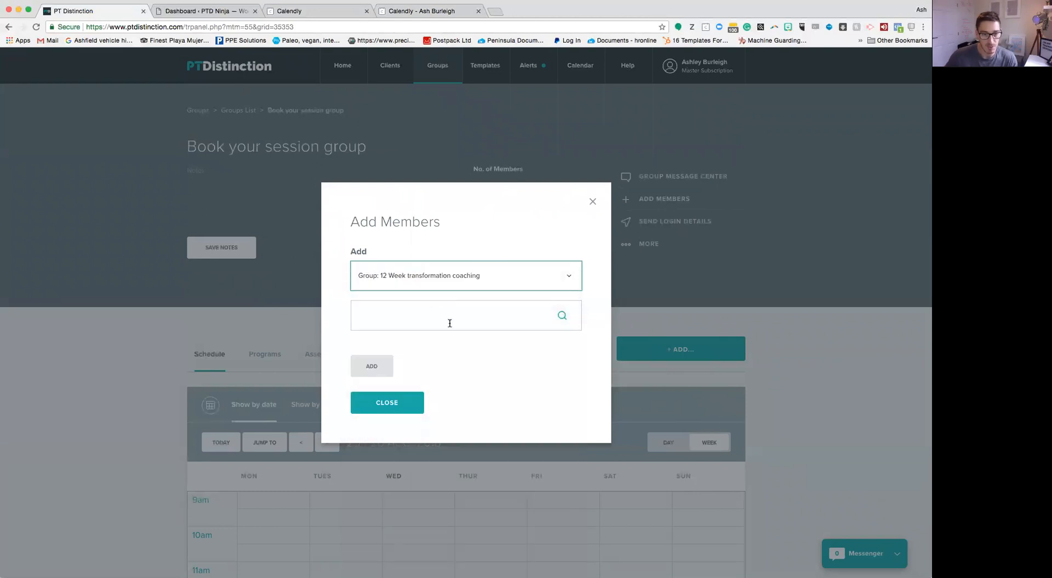
pyautogui.click(371, 367)
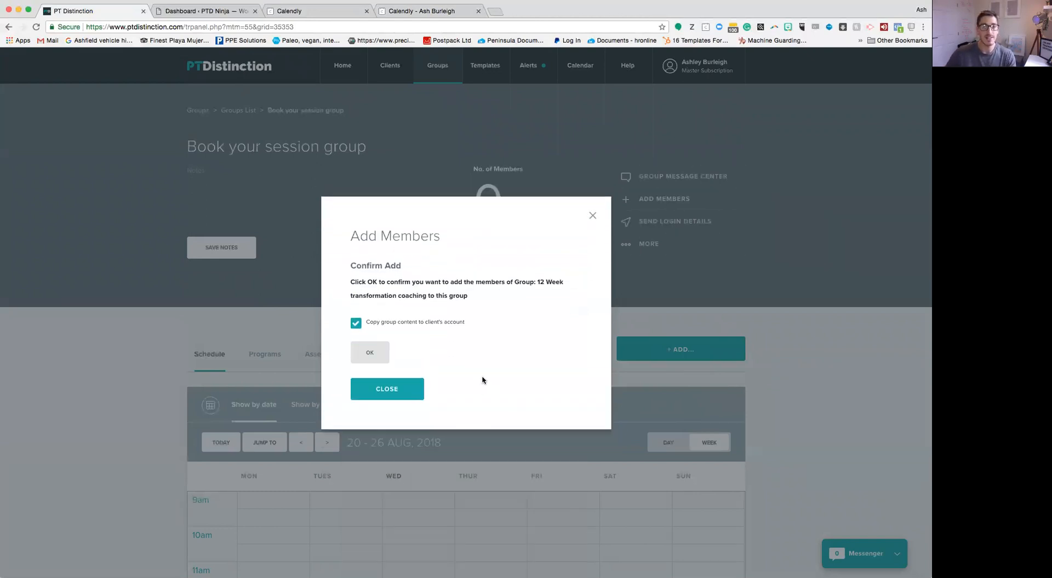
pyautogui.moveTo(476, 370)
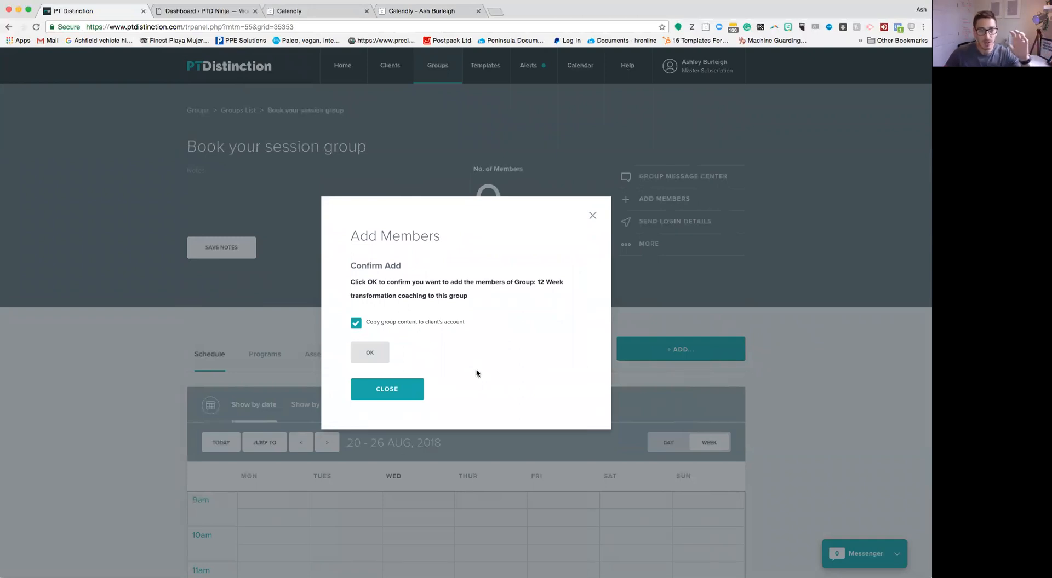
pyautogui.moveTo(487, 365)
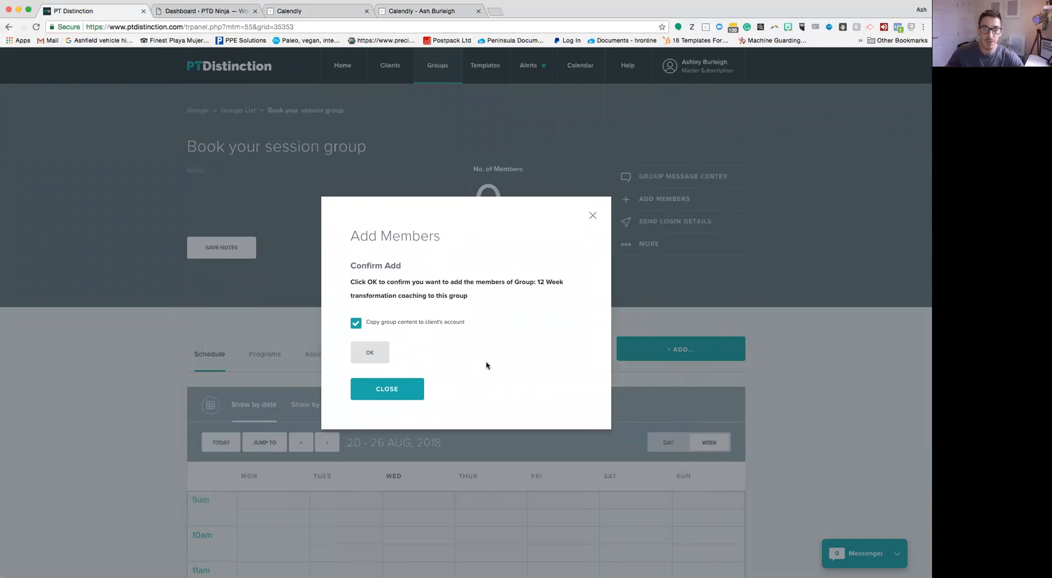
pyautogui.moveTo(490, 361)
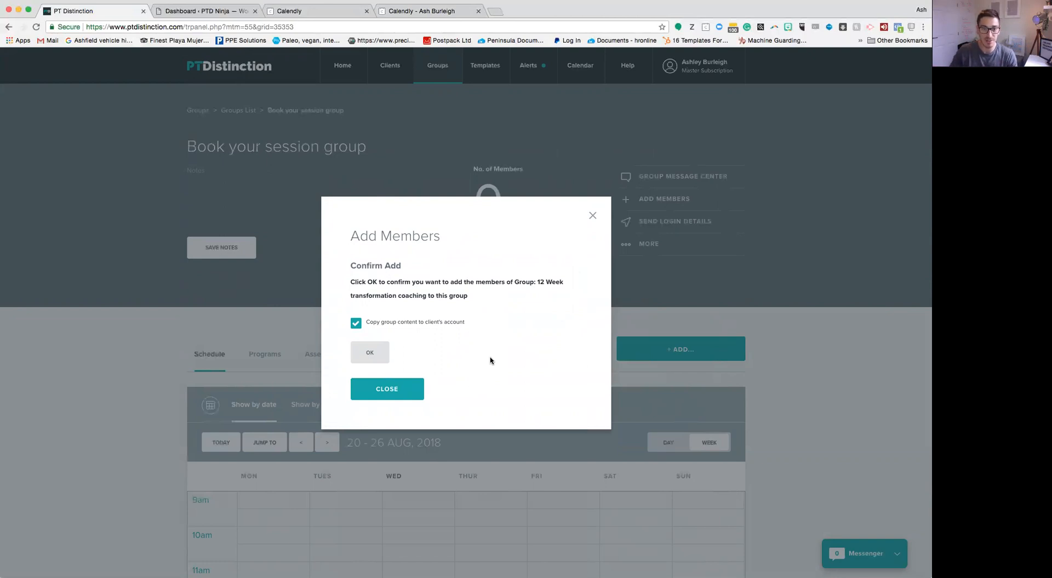
pyautogui.moveTo(579, 245)
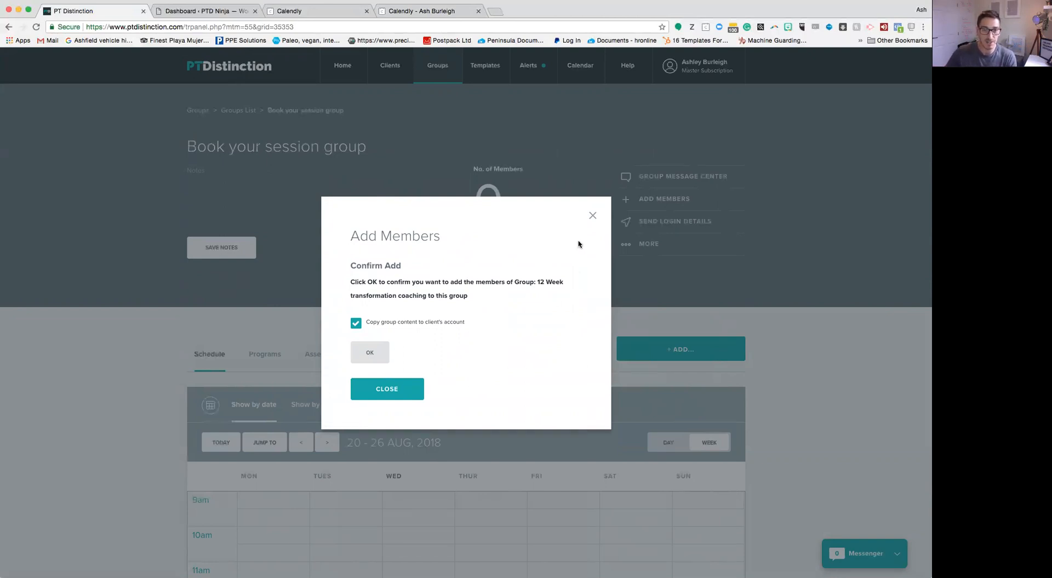
# Confirm adding the 12 Week transformation coaching members, keeping group content copying ticked.
pyautogui.click(386, 389)
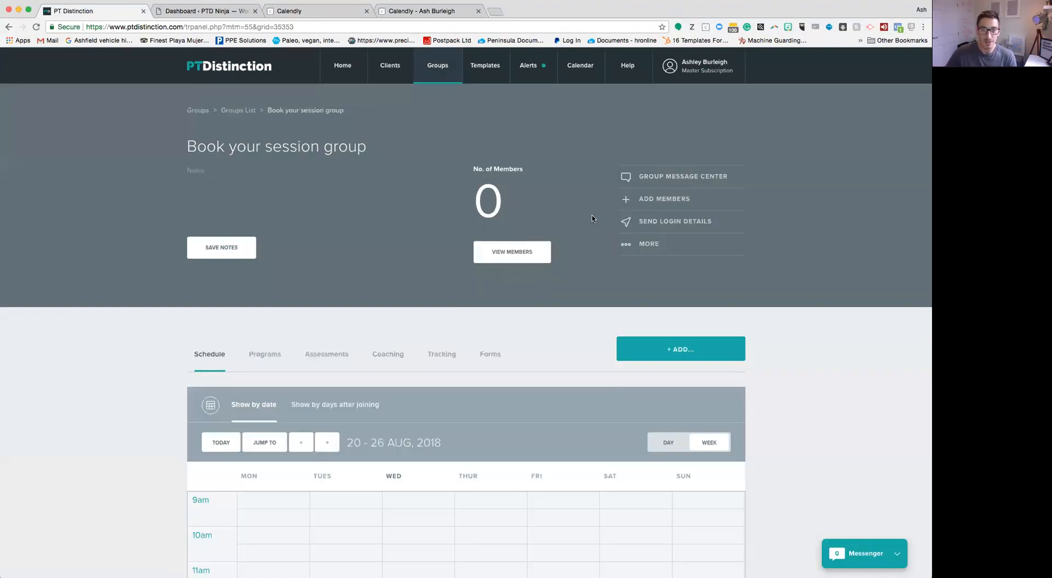
pyautogui.moveTo(581, 221)
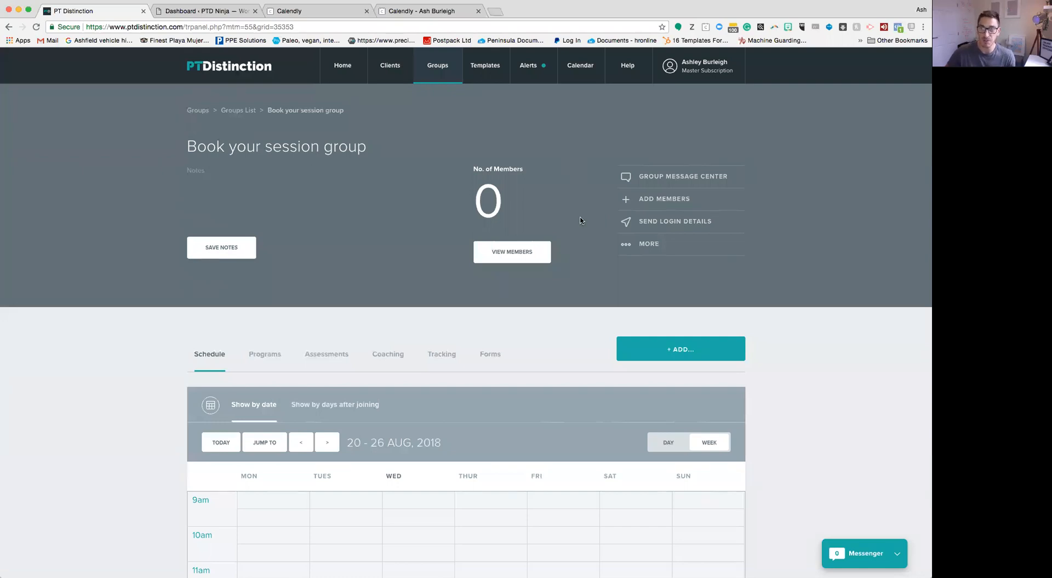
pyautogui.moveTo(579, 235)
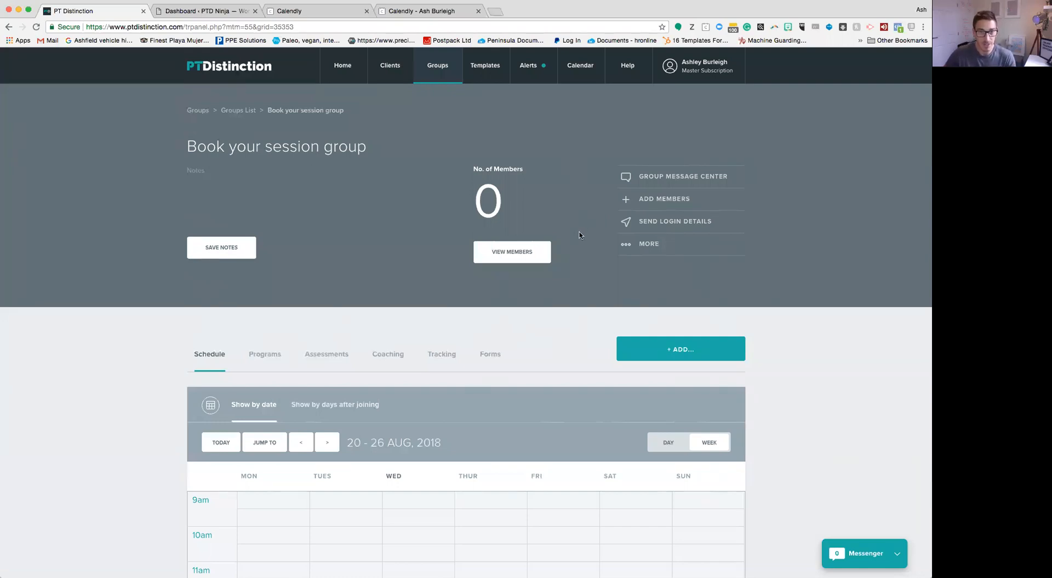
pyautogui.moveTo(583, 128)
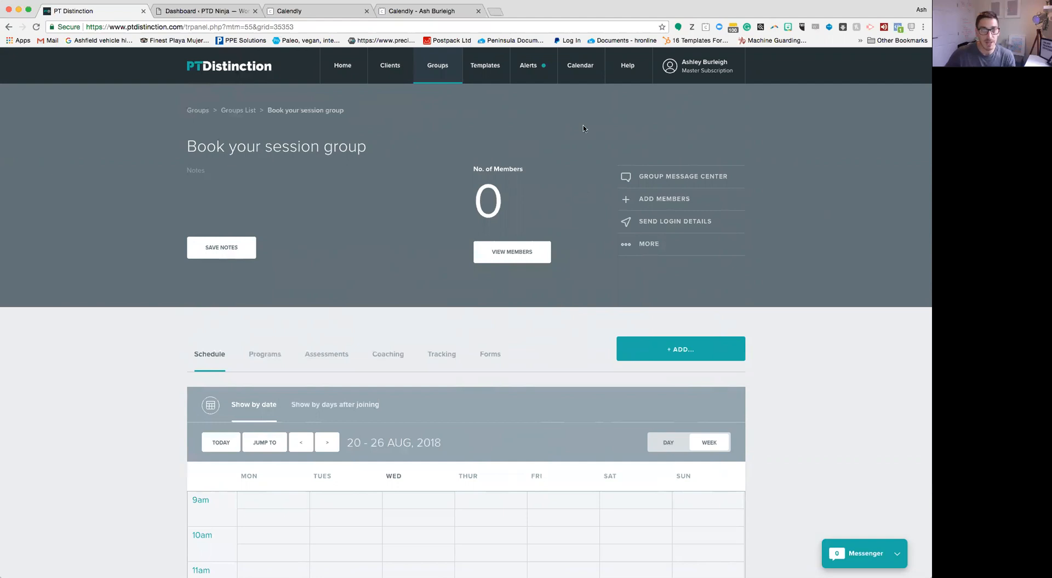
pyautogui.click(579, 66)
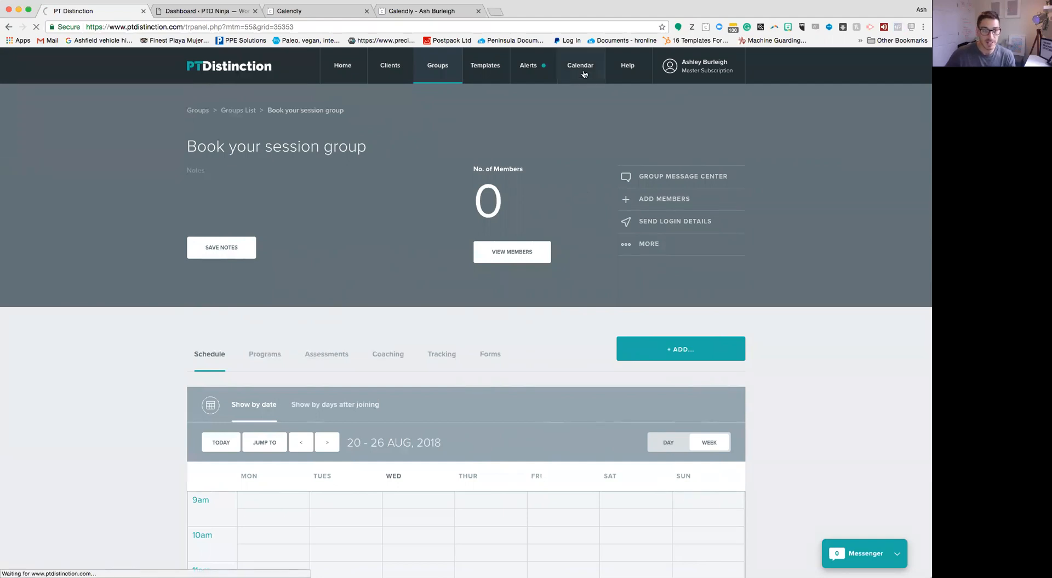
# Open the Calendar showing the empty week of 20–26 Aug 2018.
pyautogui.click(578, 65)
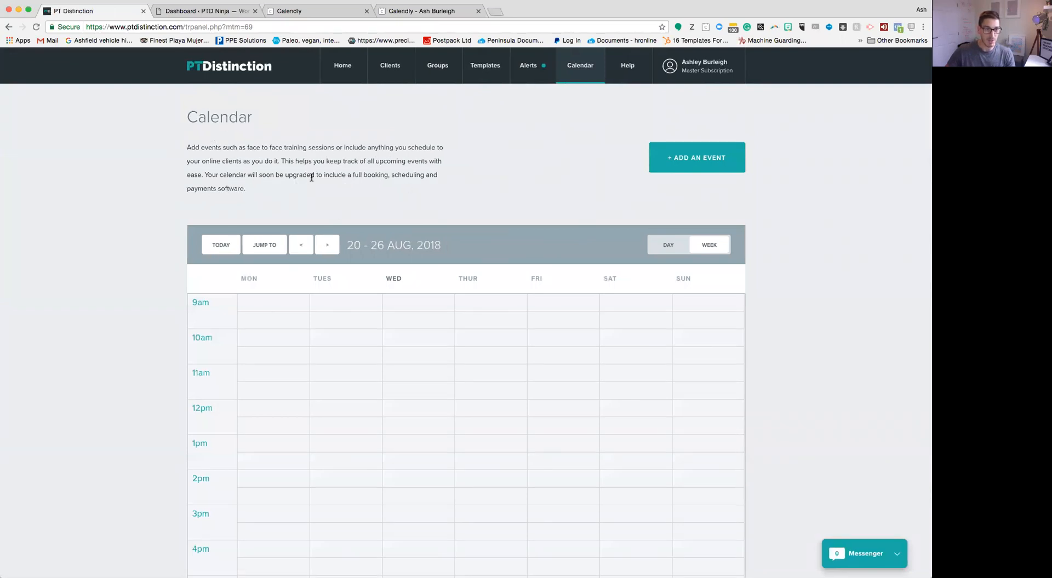
pyautogui.moveTo(434, 186)
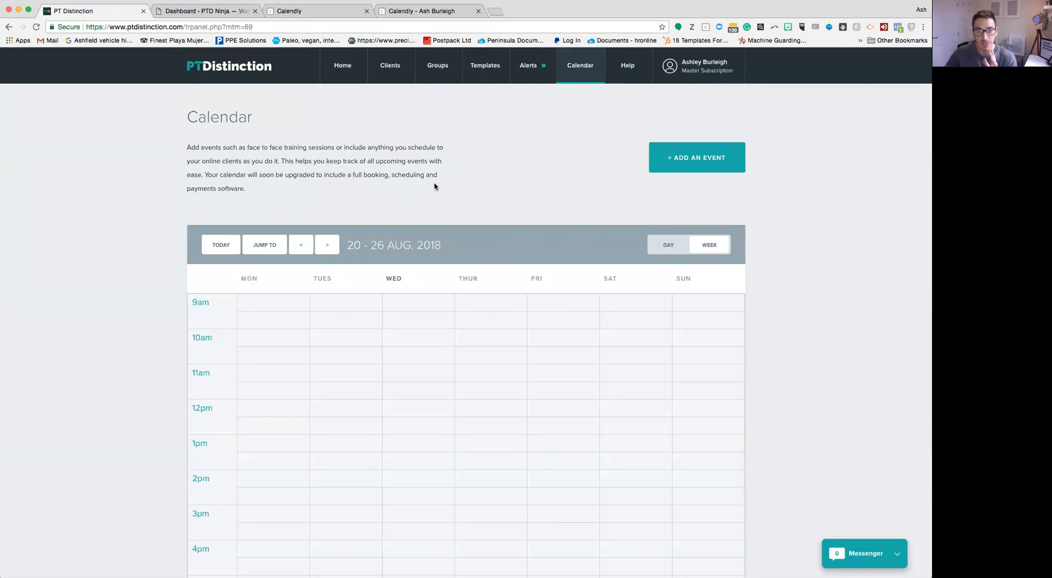
pyautogui.moveTo(464, 173)
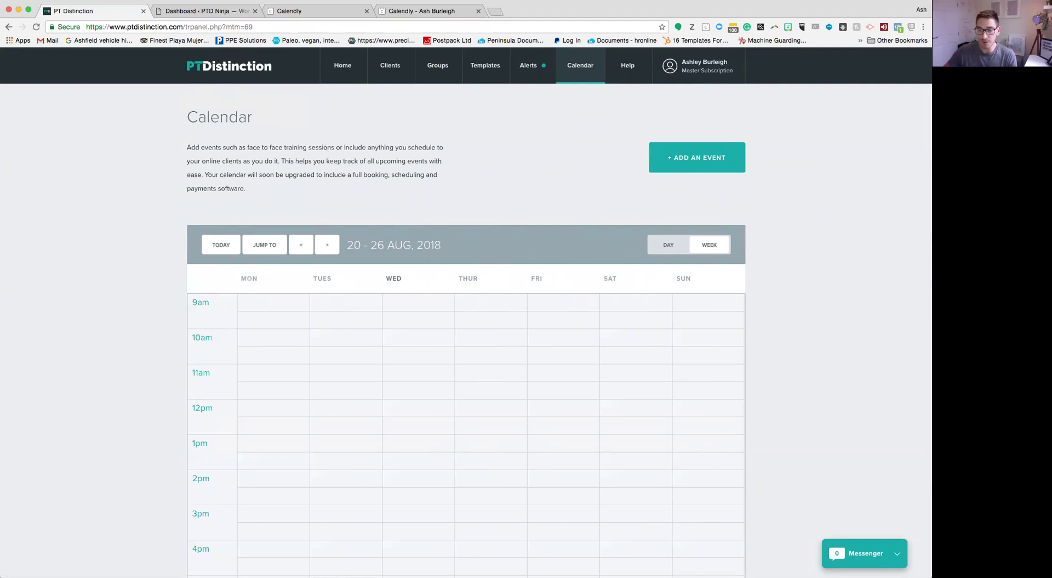
pyautogui.moveTo(835, 62)
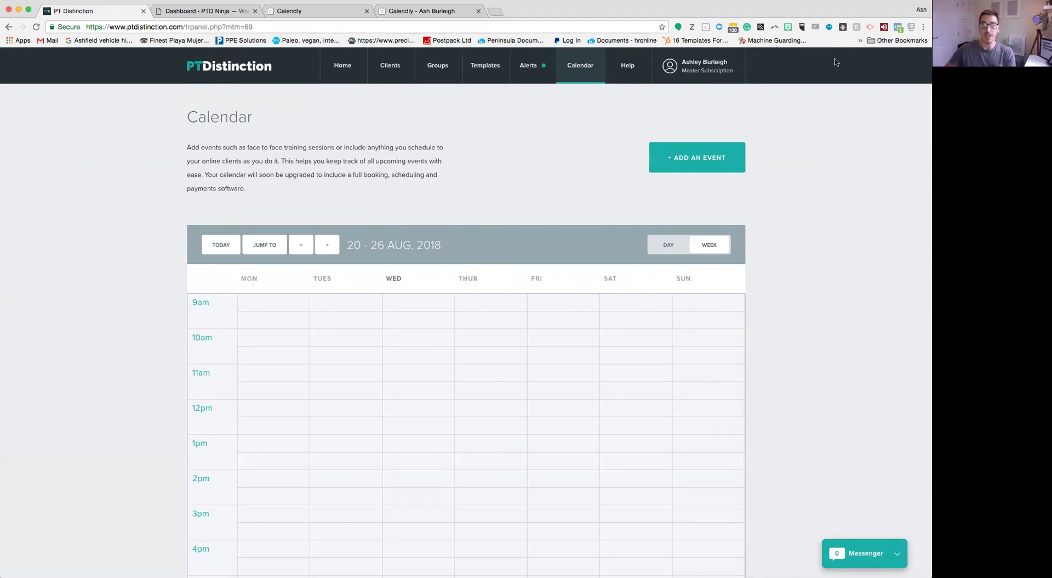